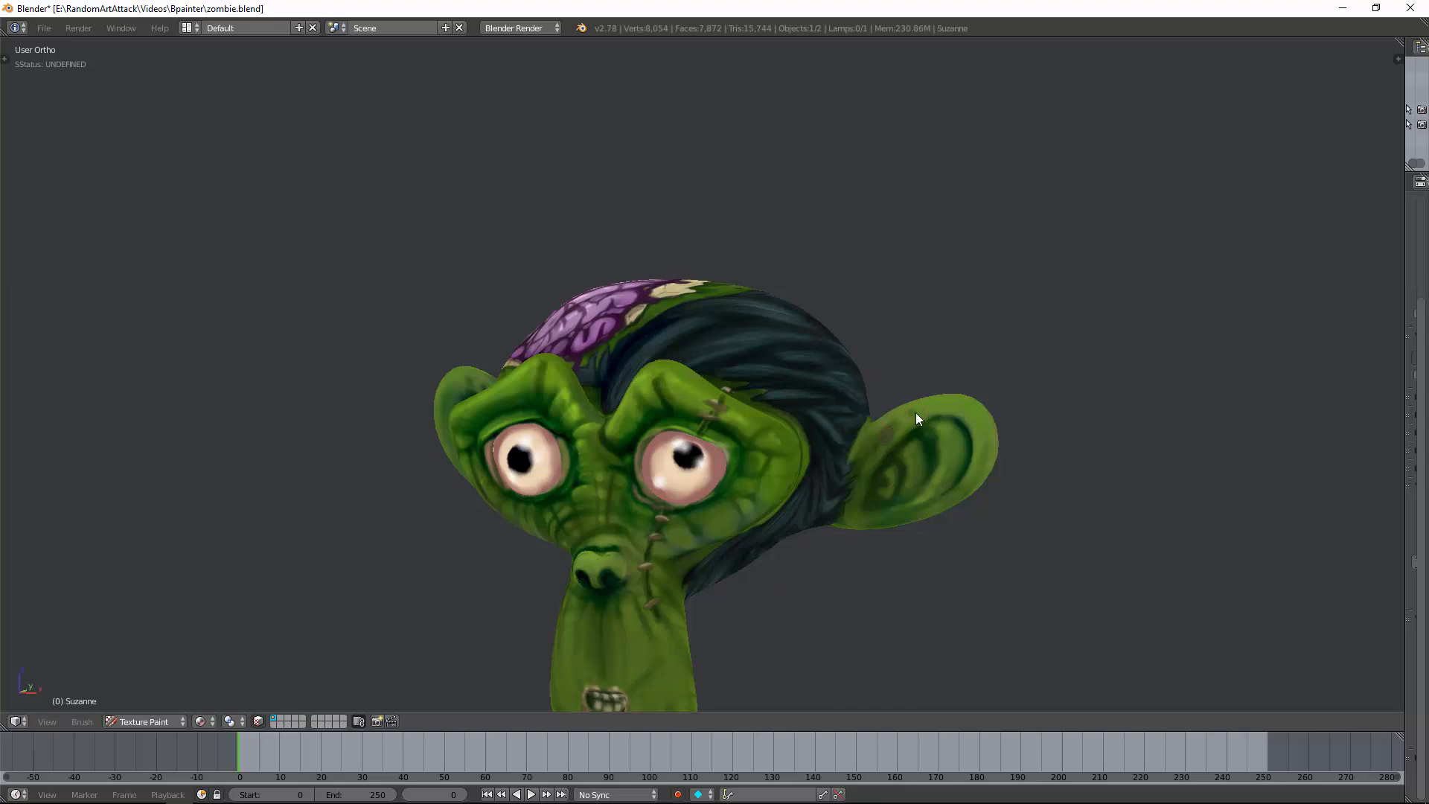
Orbit the zombie Suzanne head to inspect its paint and bring up the BPainter tool shelf tab
click(915, 420)
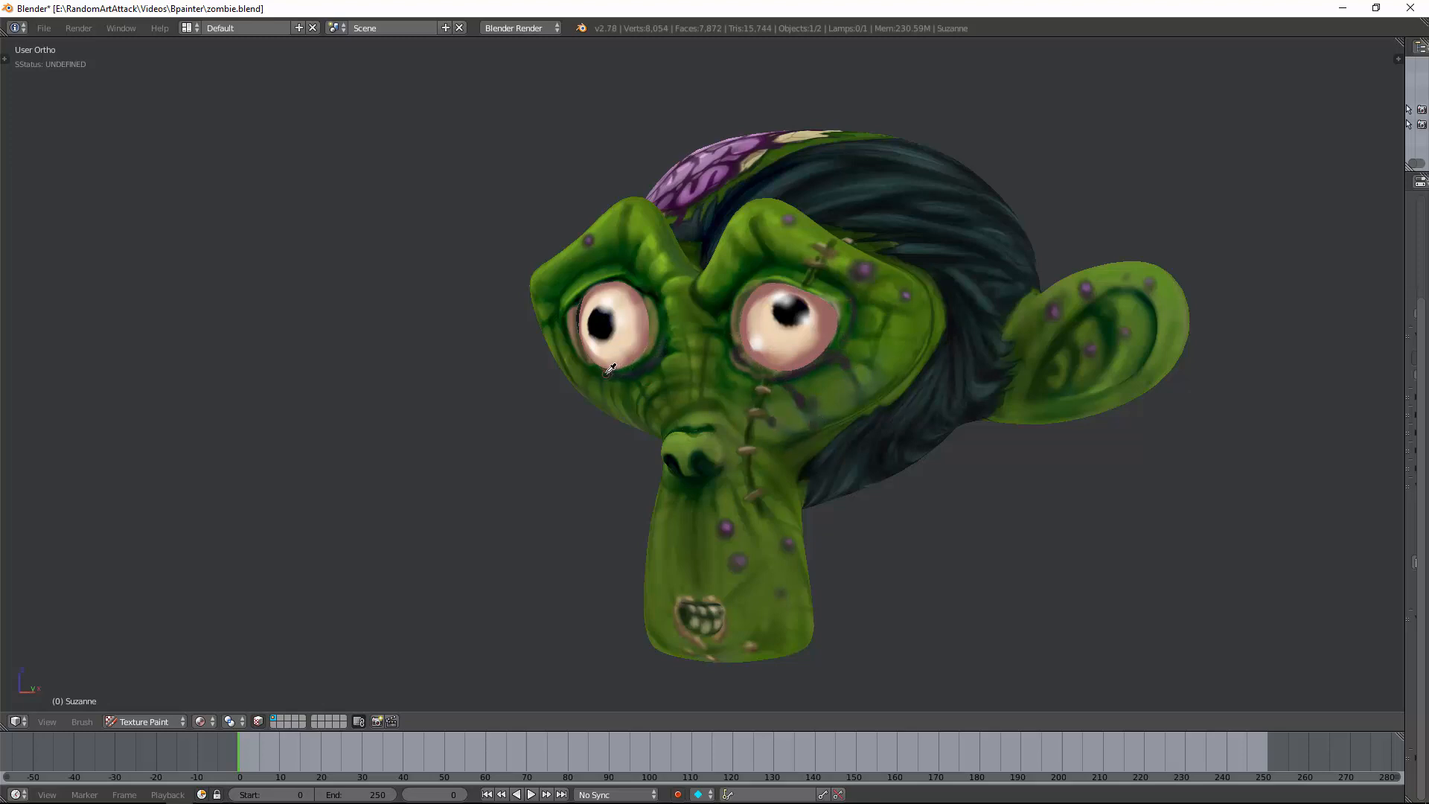
drag(609, 369, 779, 453)
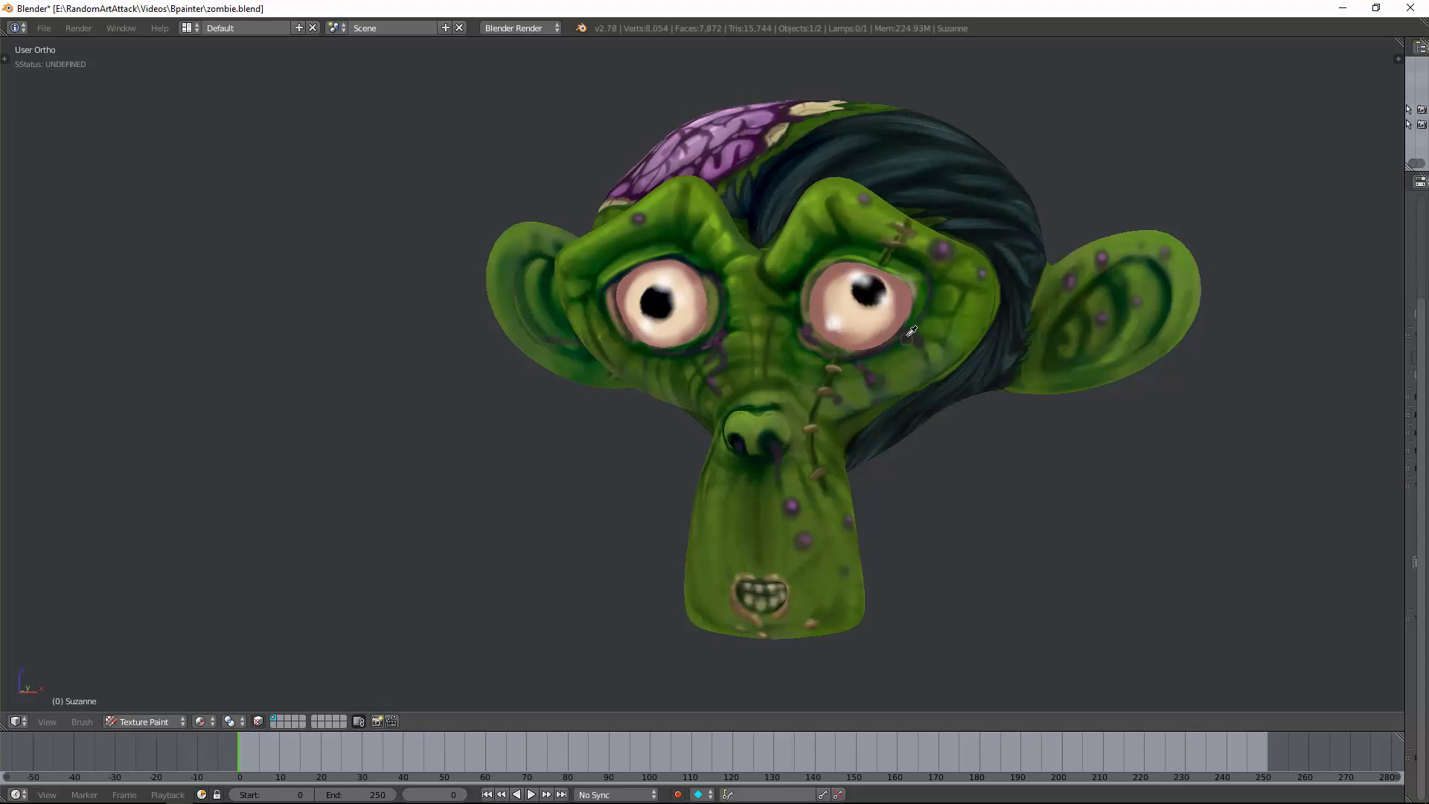
scroll(down, 3)
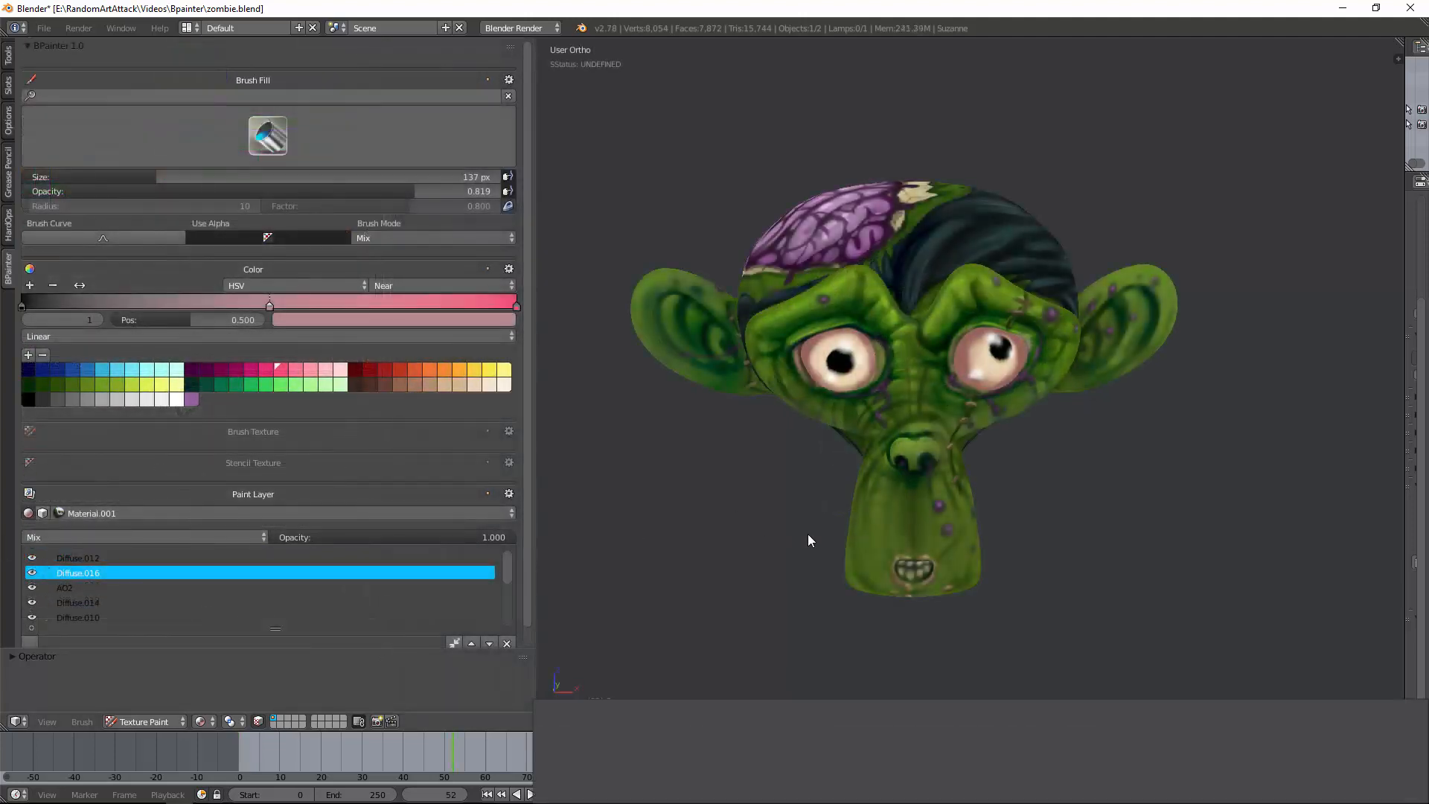
Switch to the default BPainter brush and paint purple test strokes across the zombie's hair
click(267, 136)
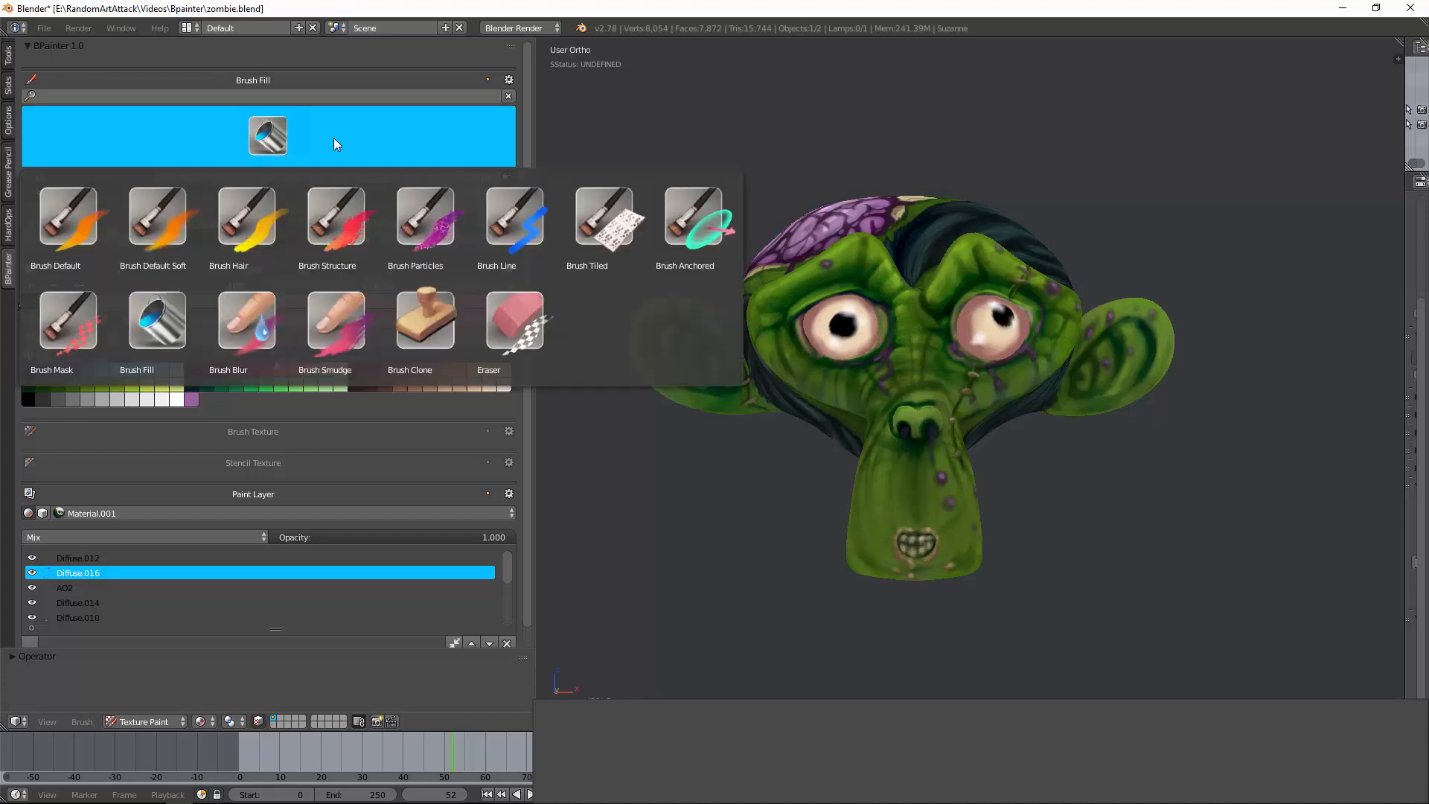
click(55, 219)
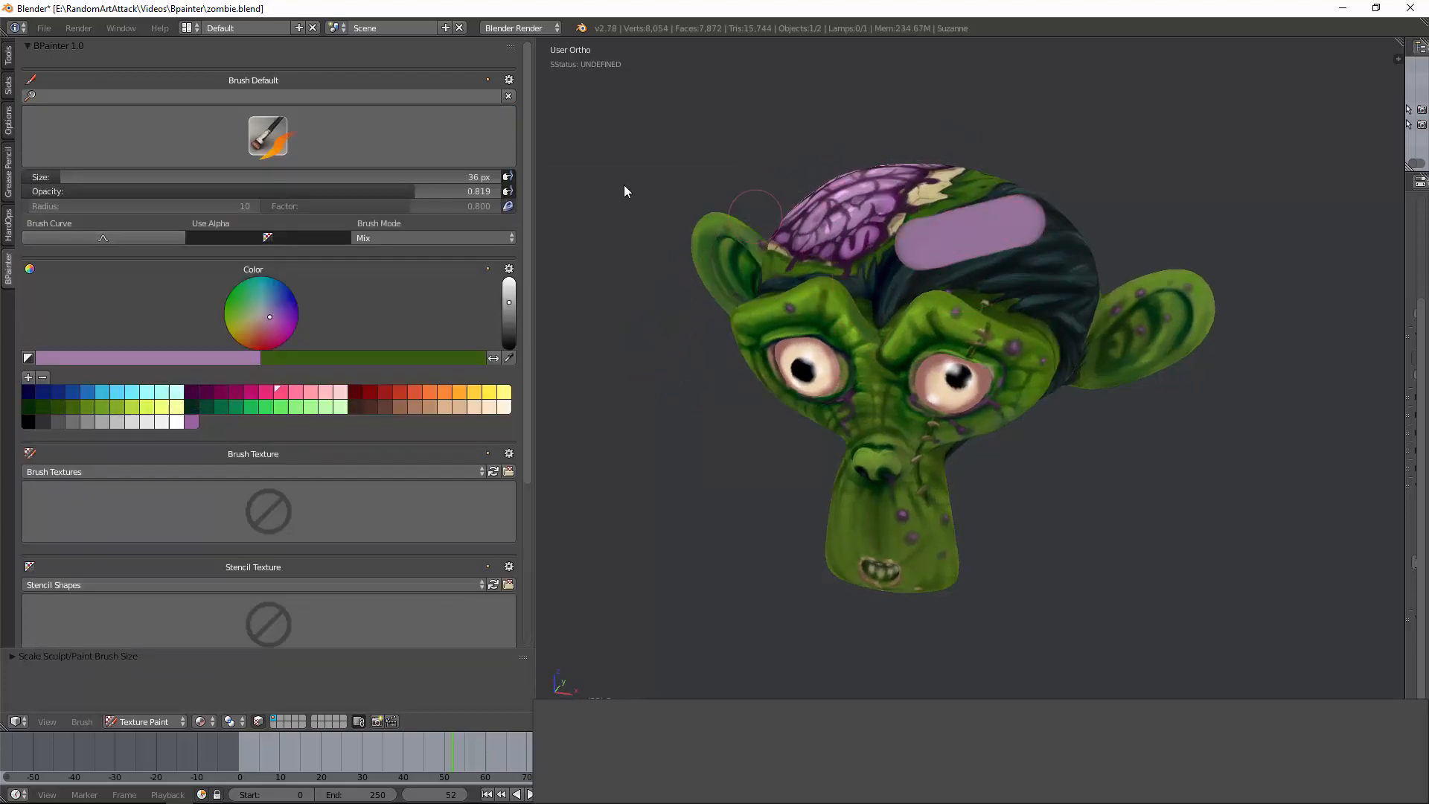
drag(756, 219, 989, 246)
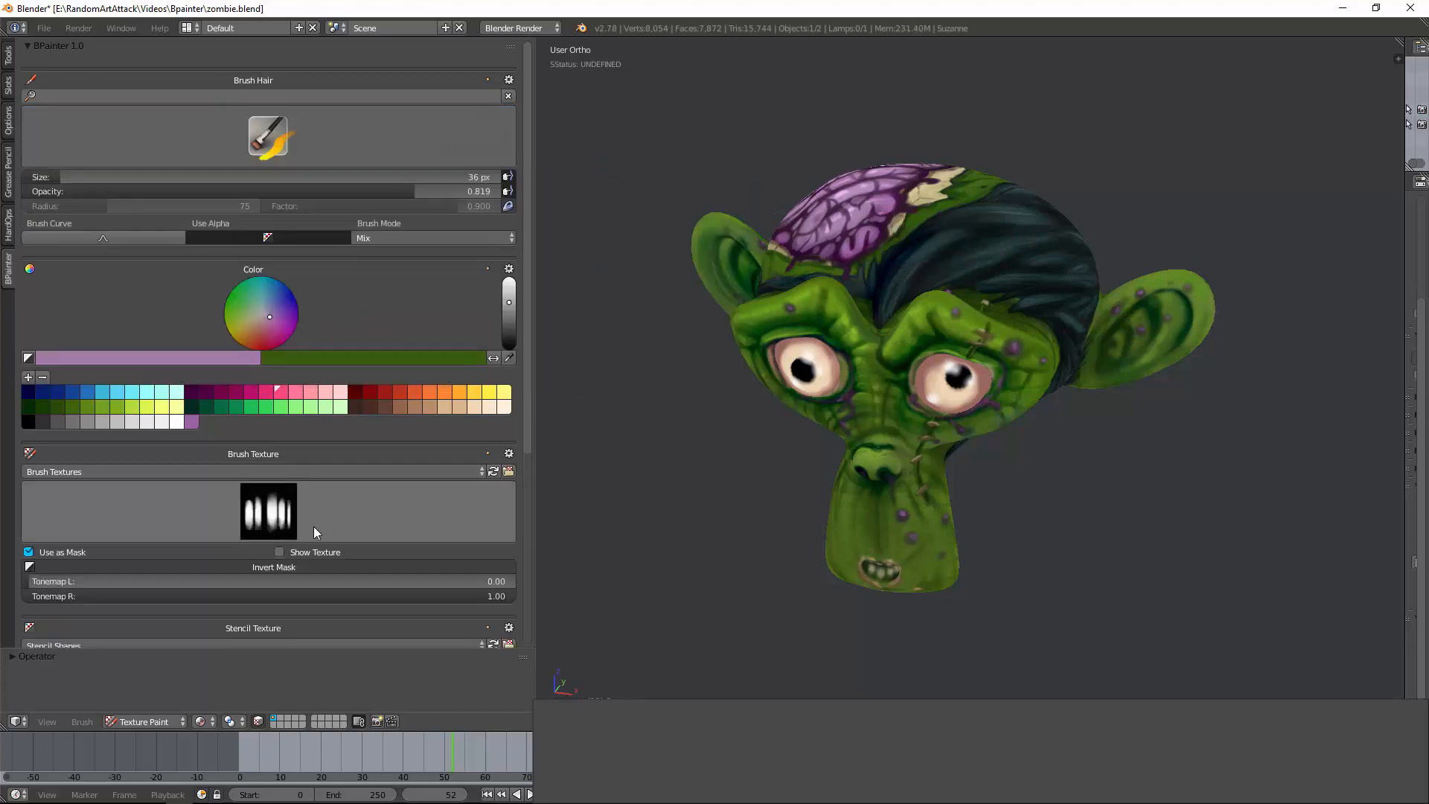
drag(875, 255, 992, 258)
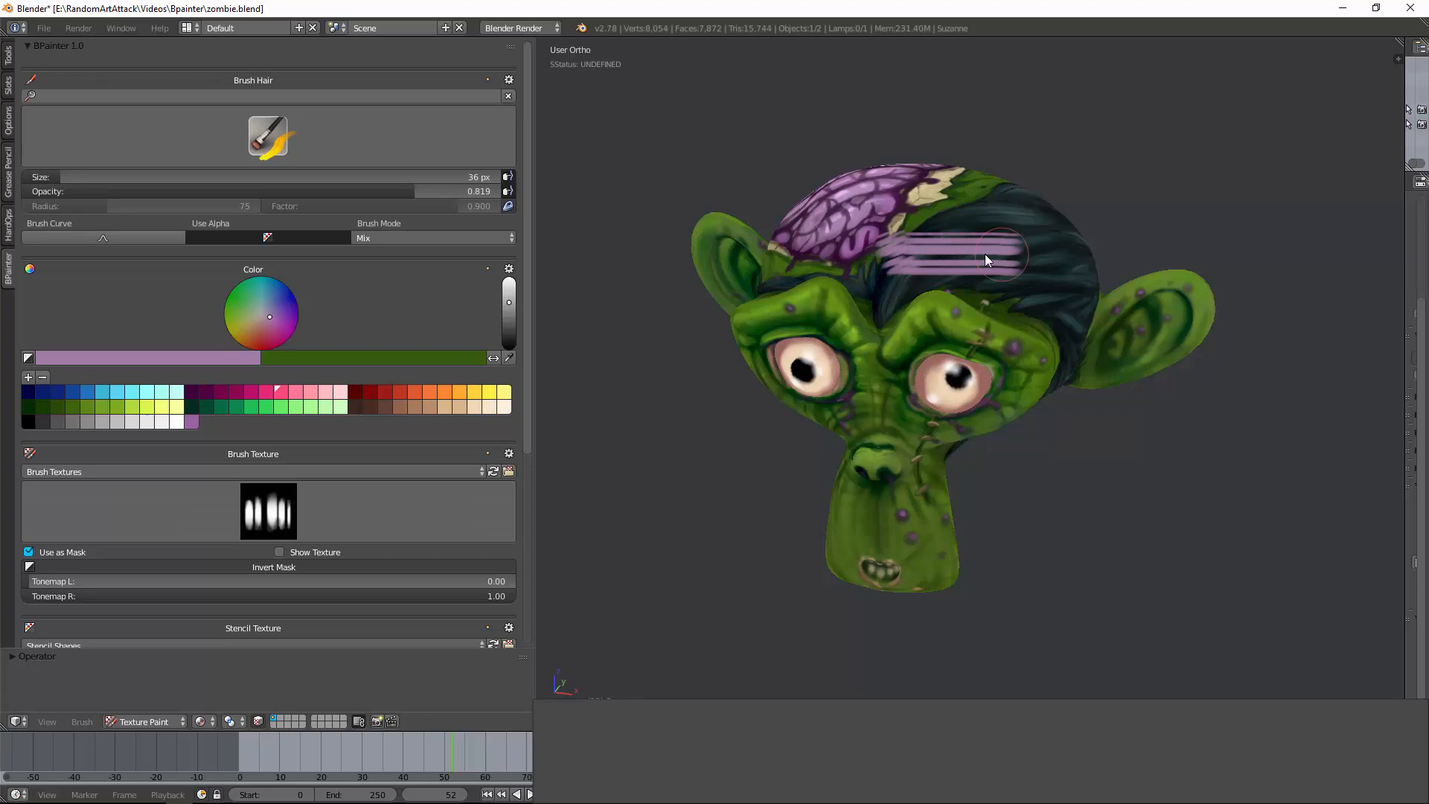
Try the straight-line and anchored brushes in turn from the BPainter brush list
click(266, 137)
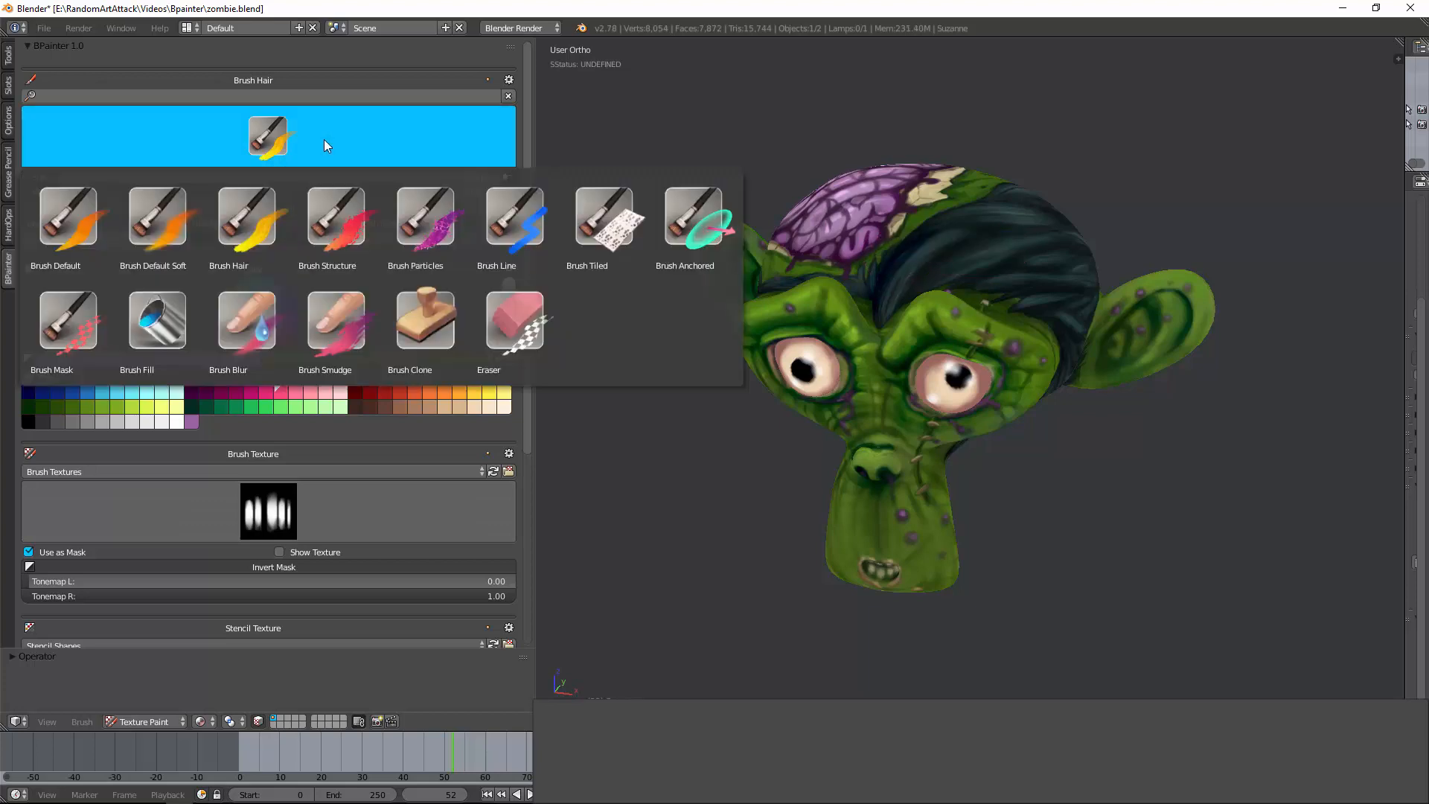
click(415, 224)
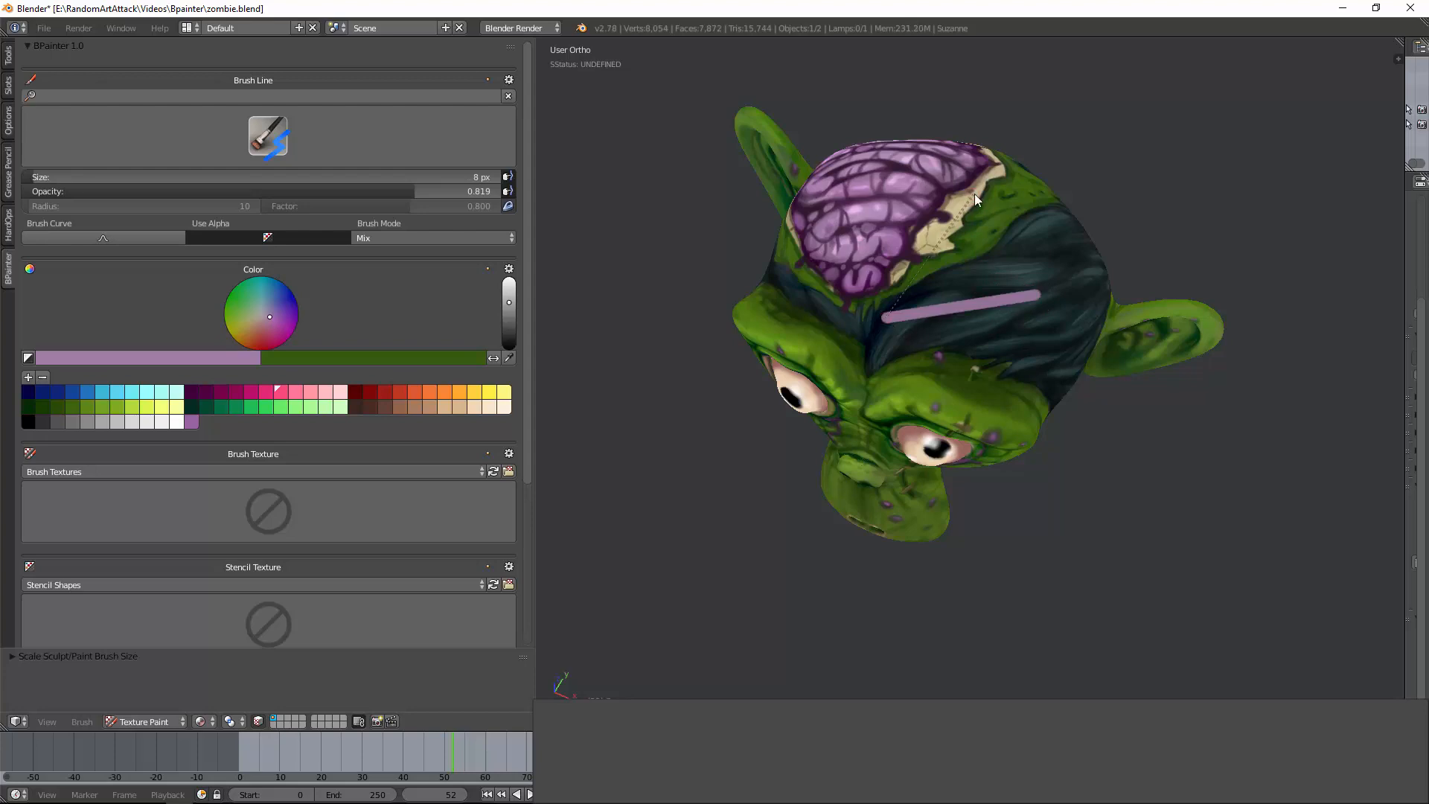
click(266, 137)
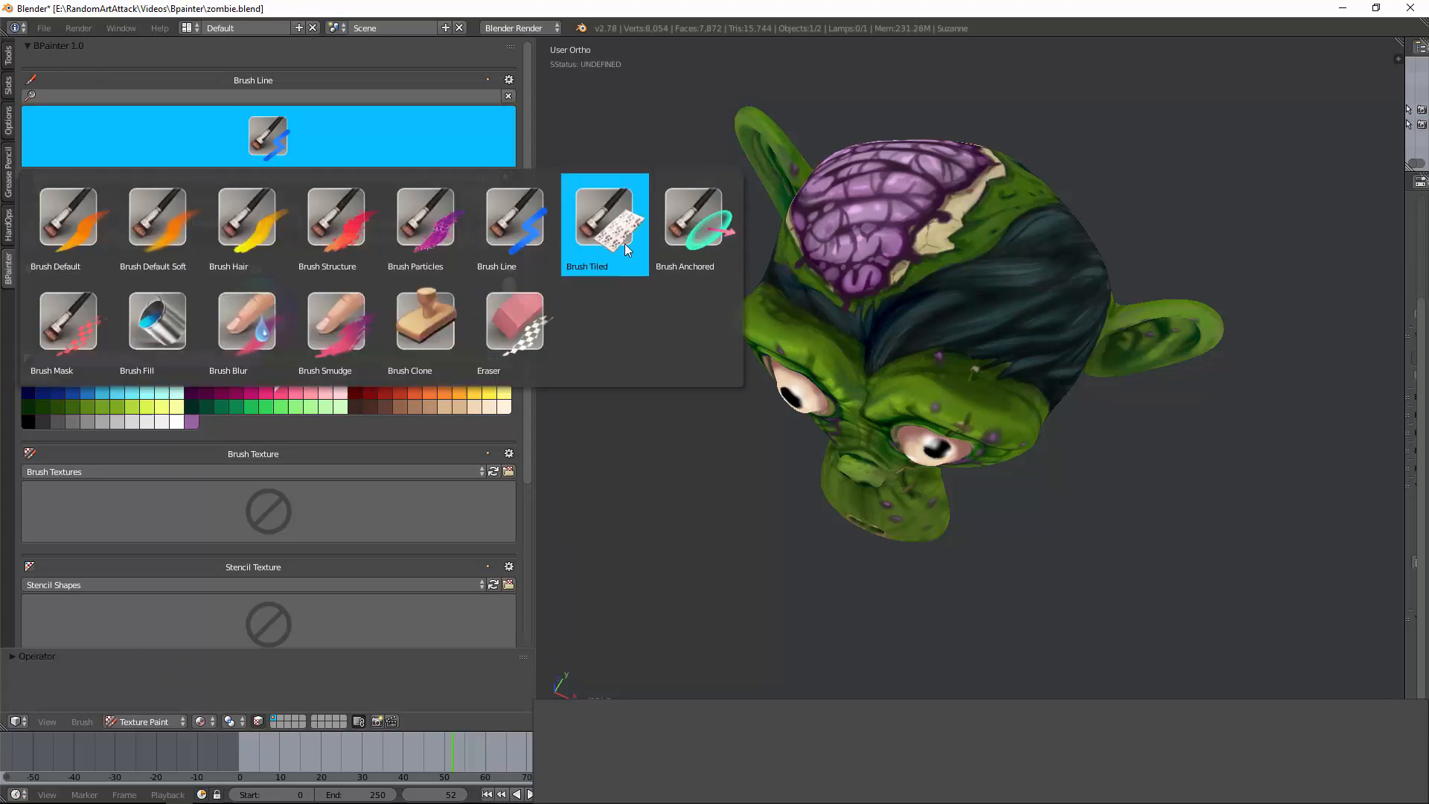
click(692, 218)
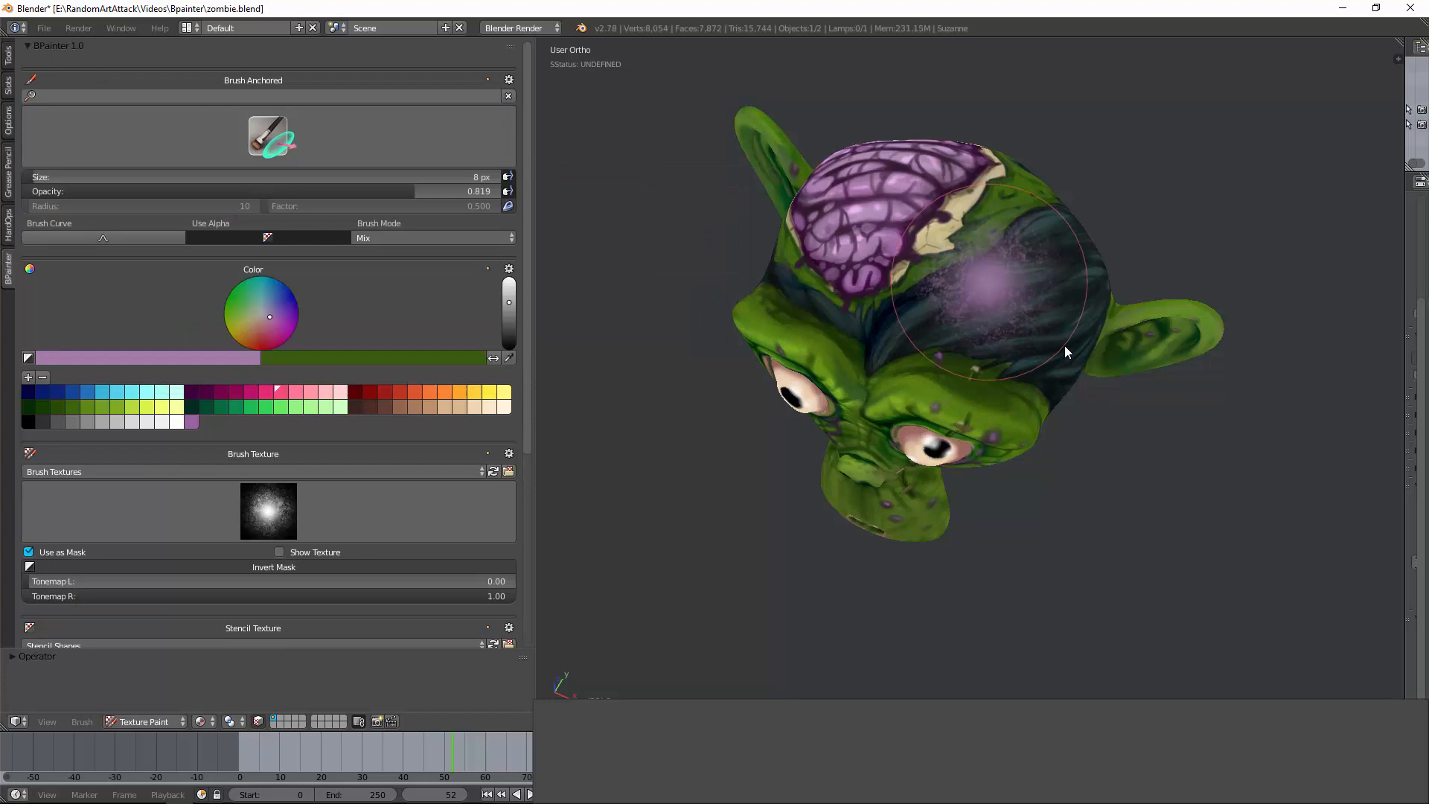
click(268, 137)
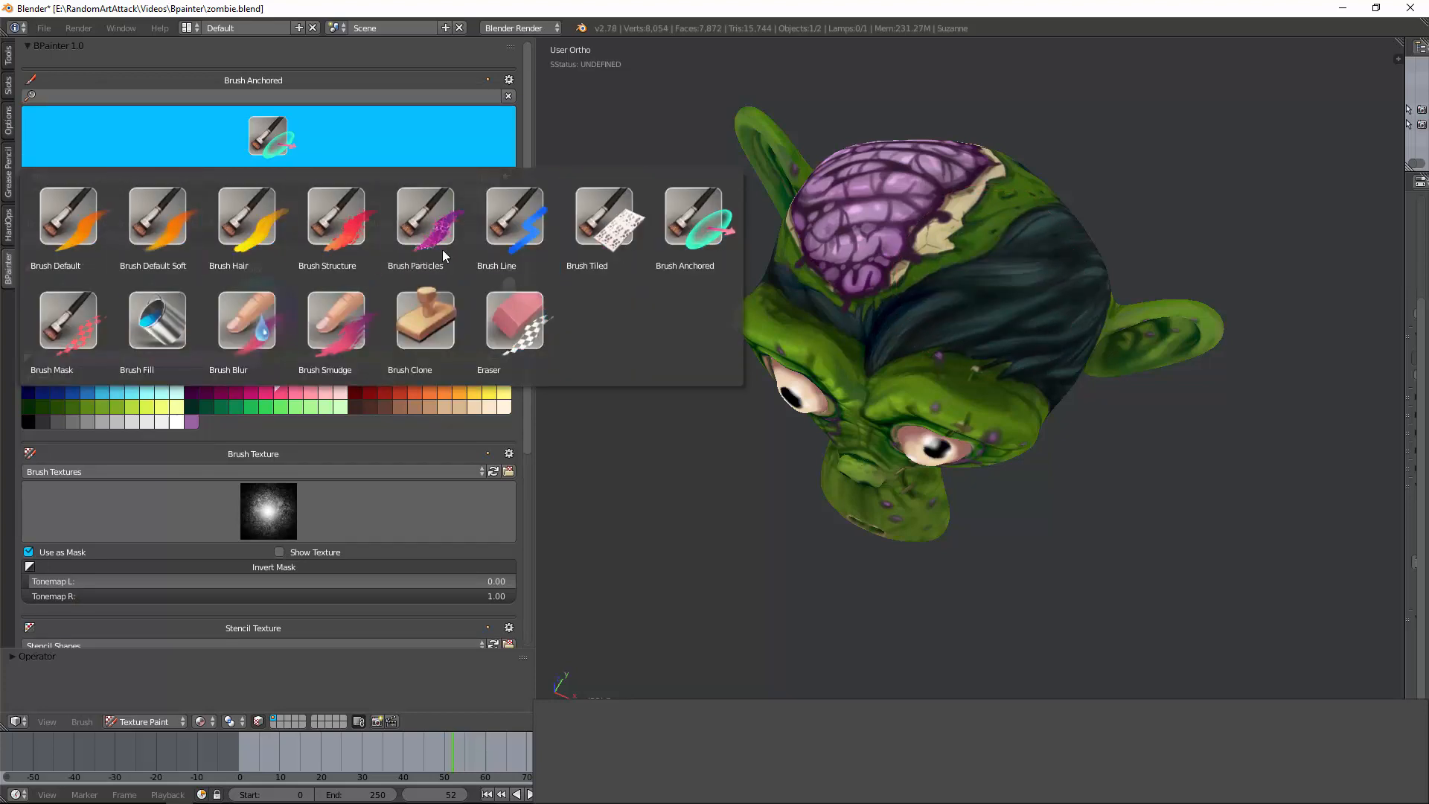
mouse_move(156, 222)
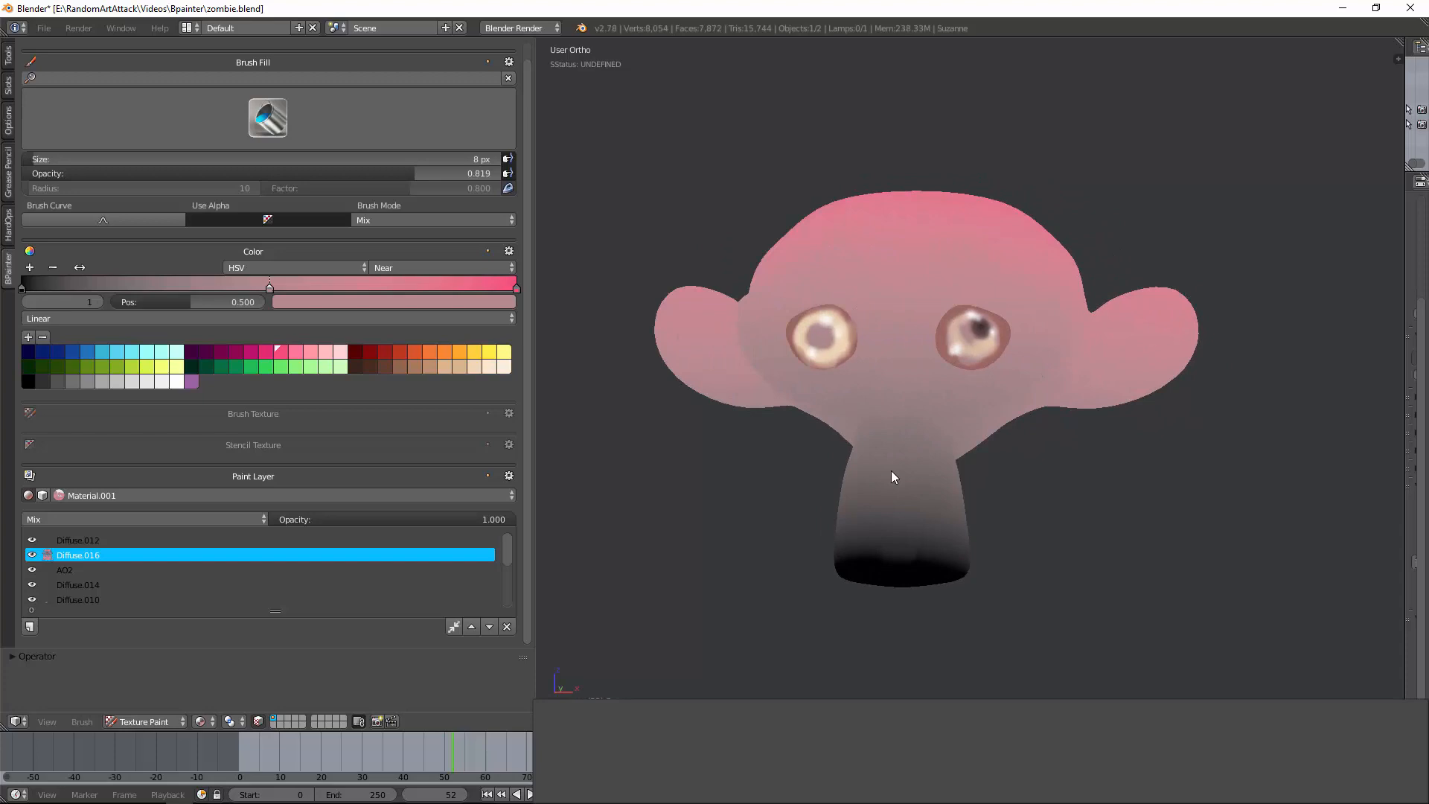
Blend the pink fill layer with Multiply, then return the Paint Layer blend to Mix
click(145, 518)
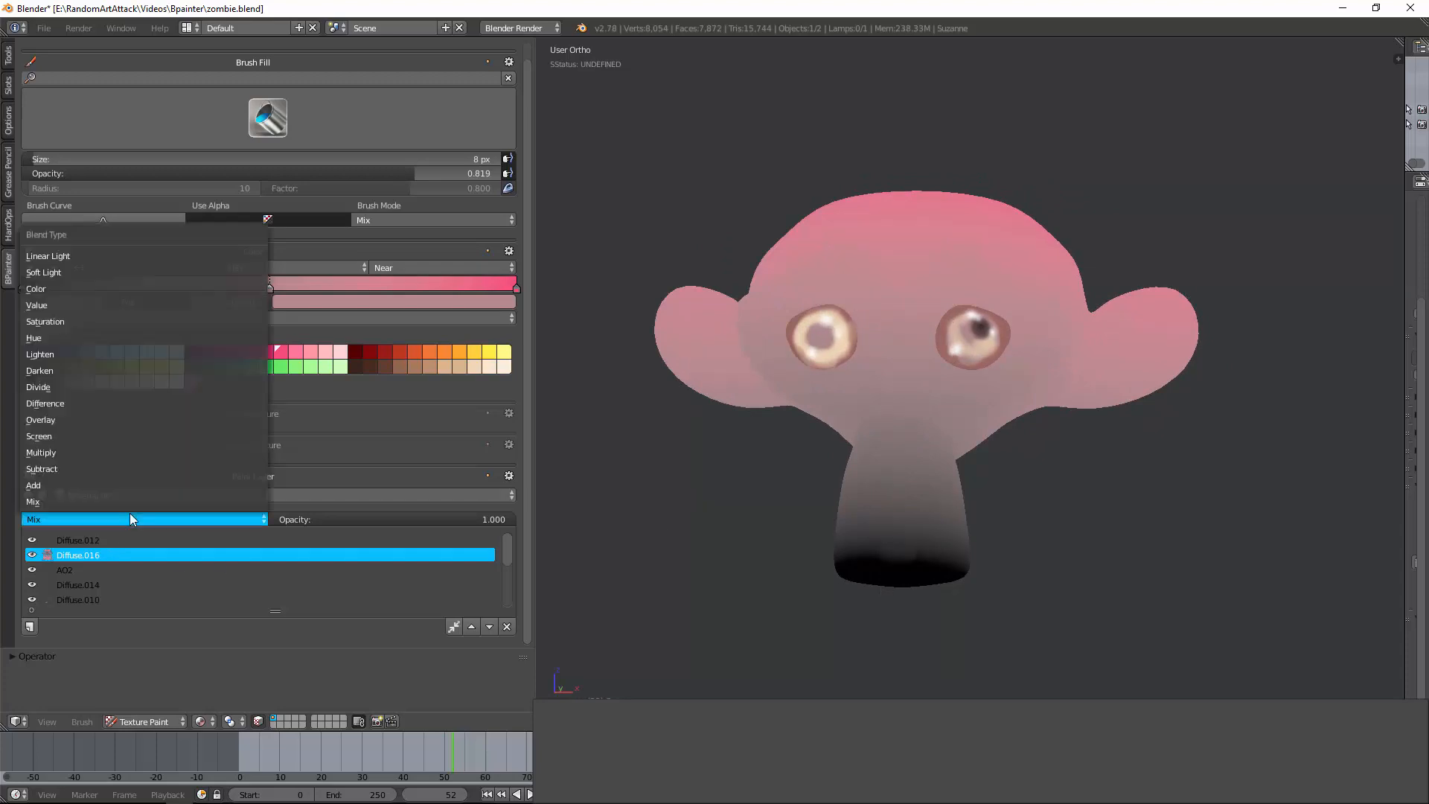
click(42, 452)
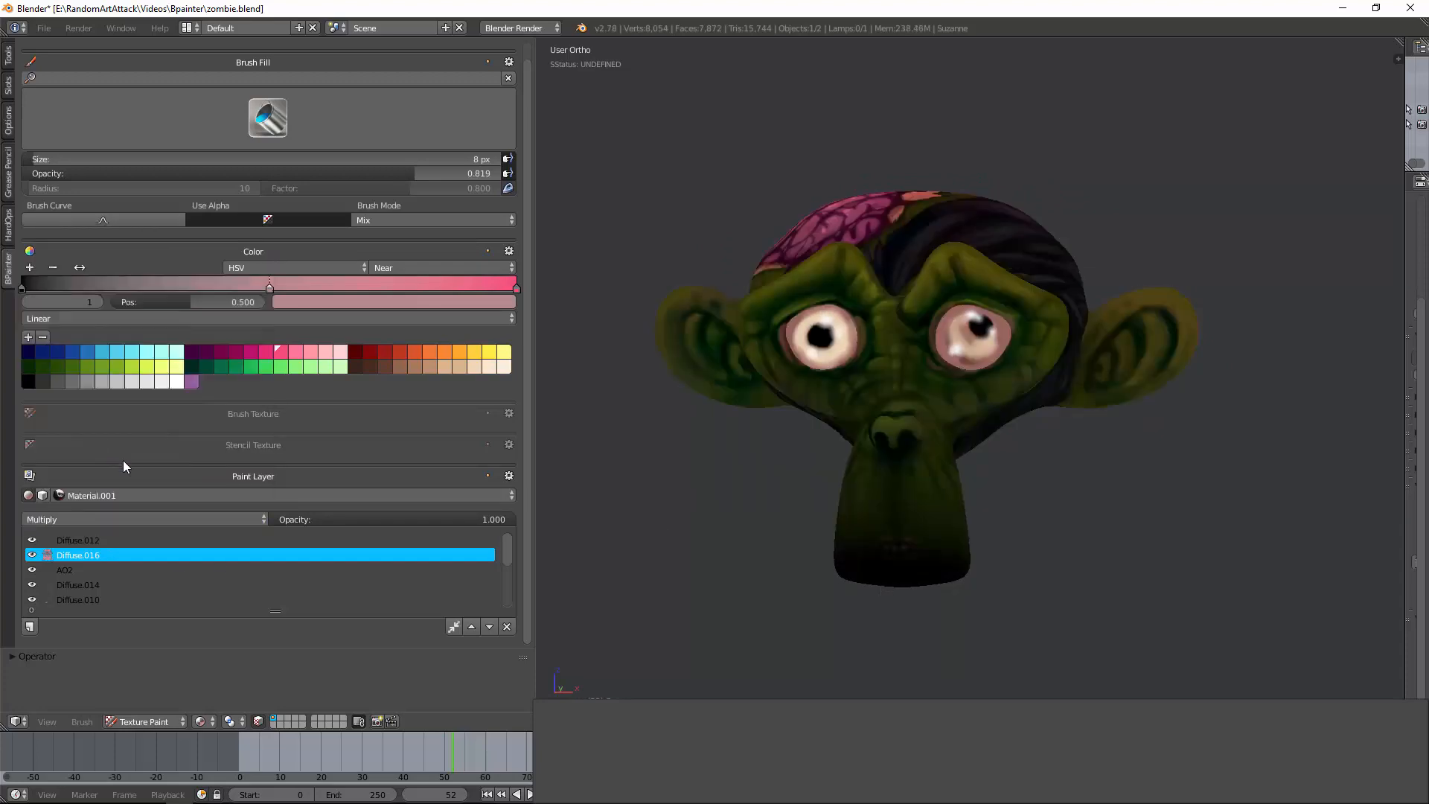
mouse_move(121, 527)
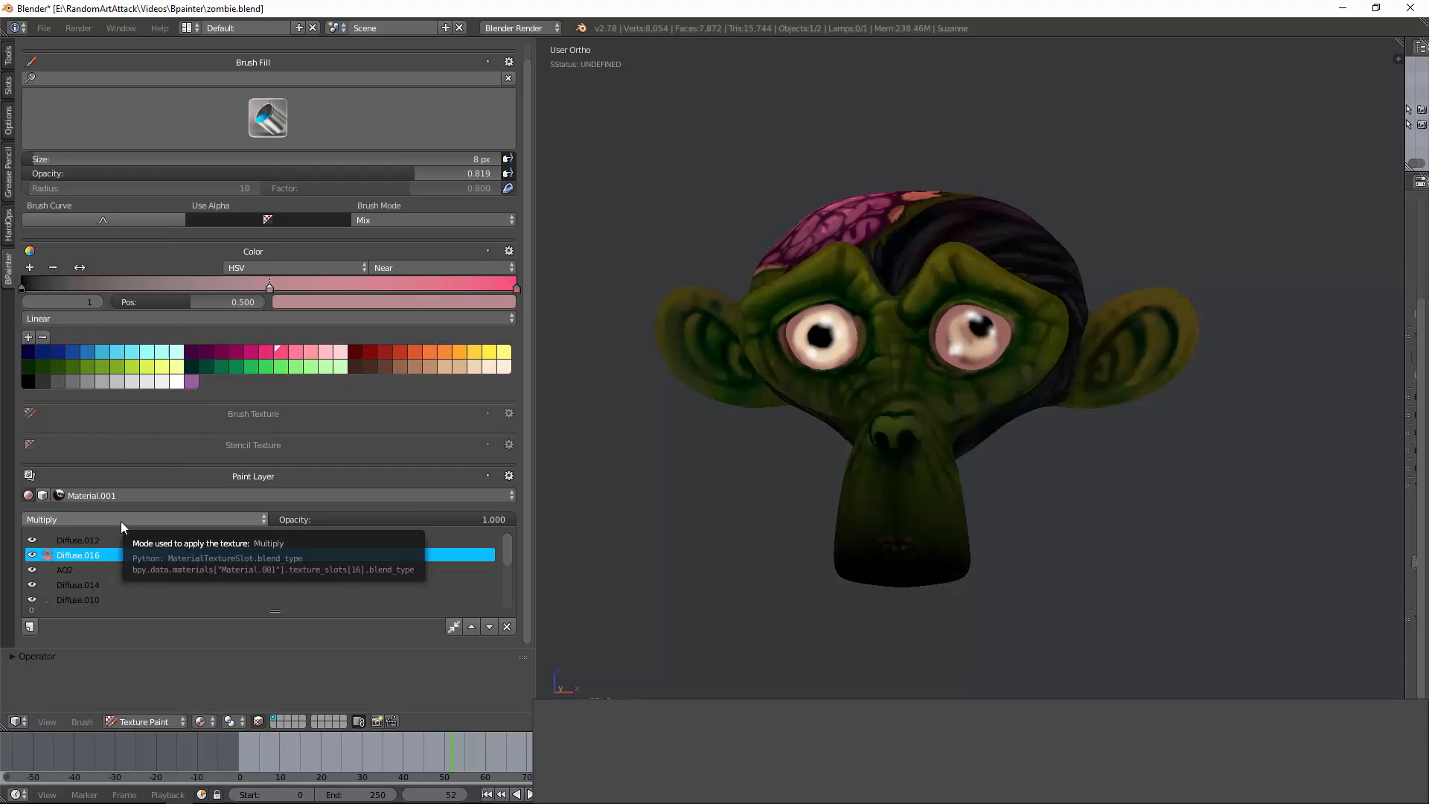
click(141, 518)
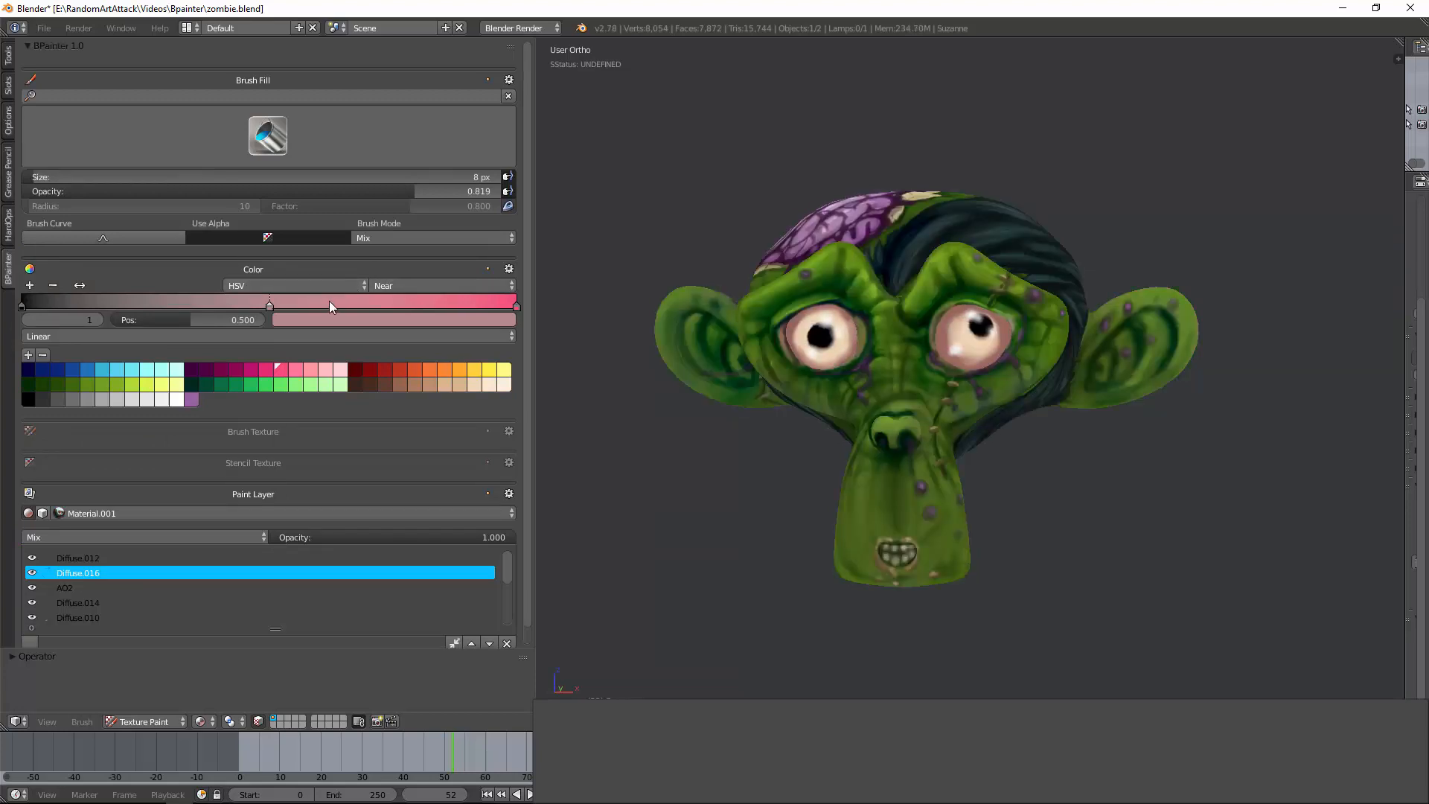
Shift the colour ramp's middle stop to Pos 0.536 toward the pink end
drag(269, 304, 285, 302)
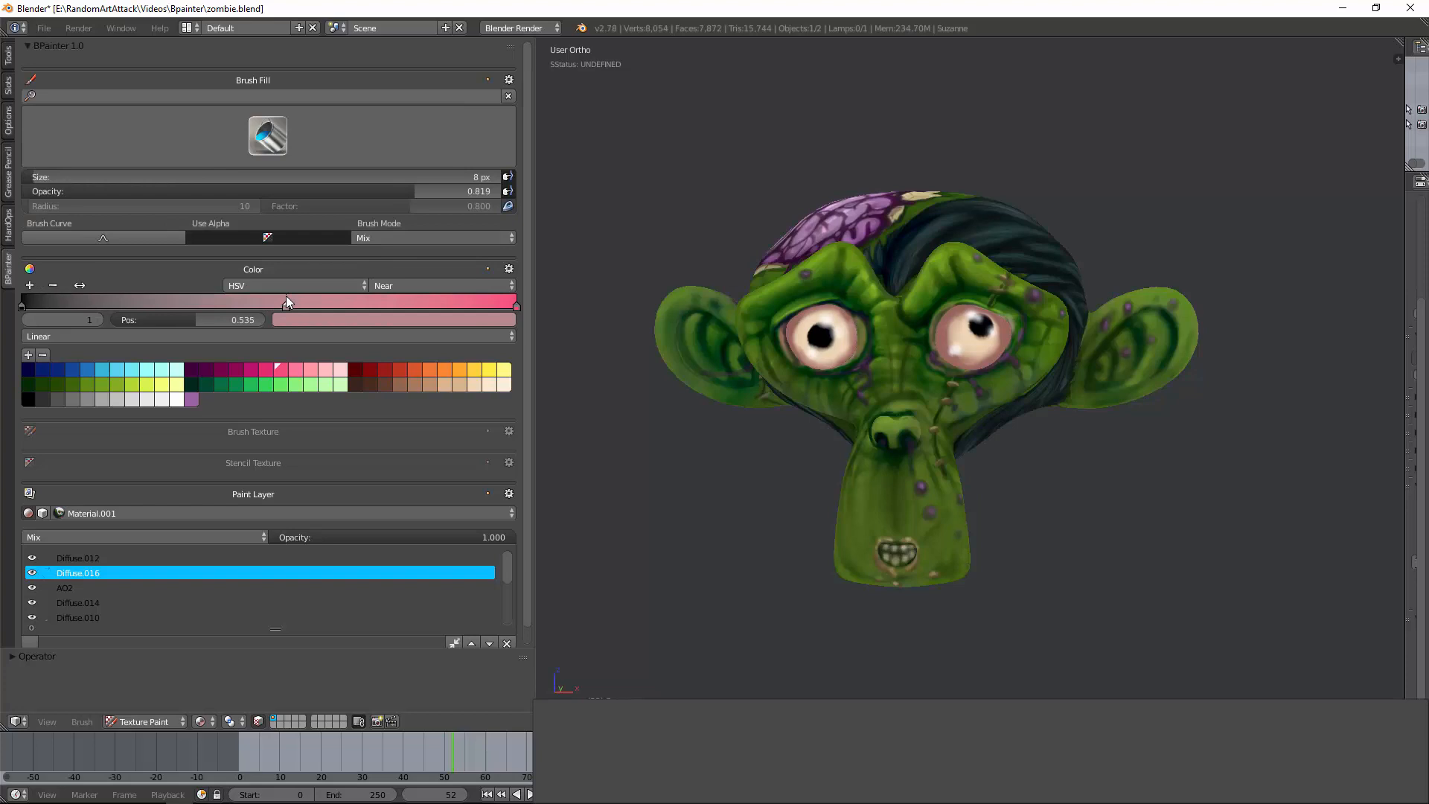
click(266, 135)
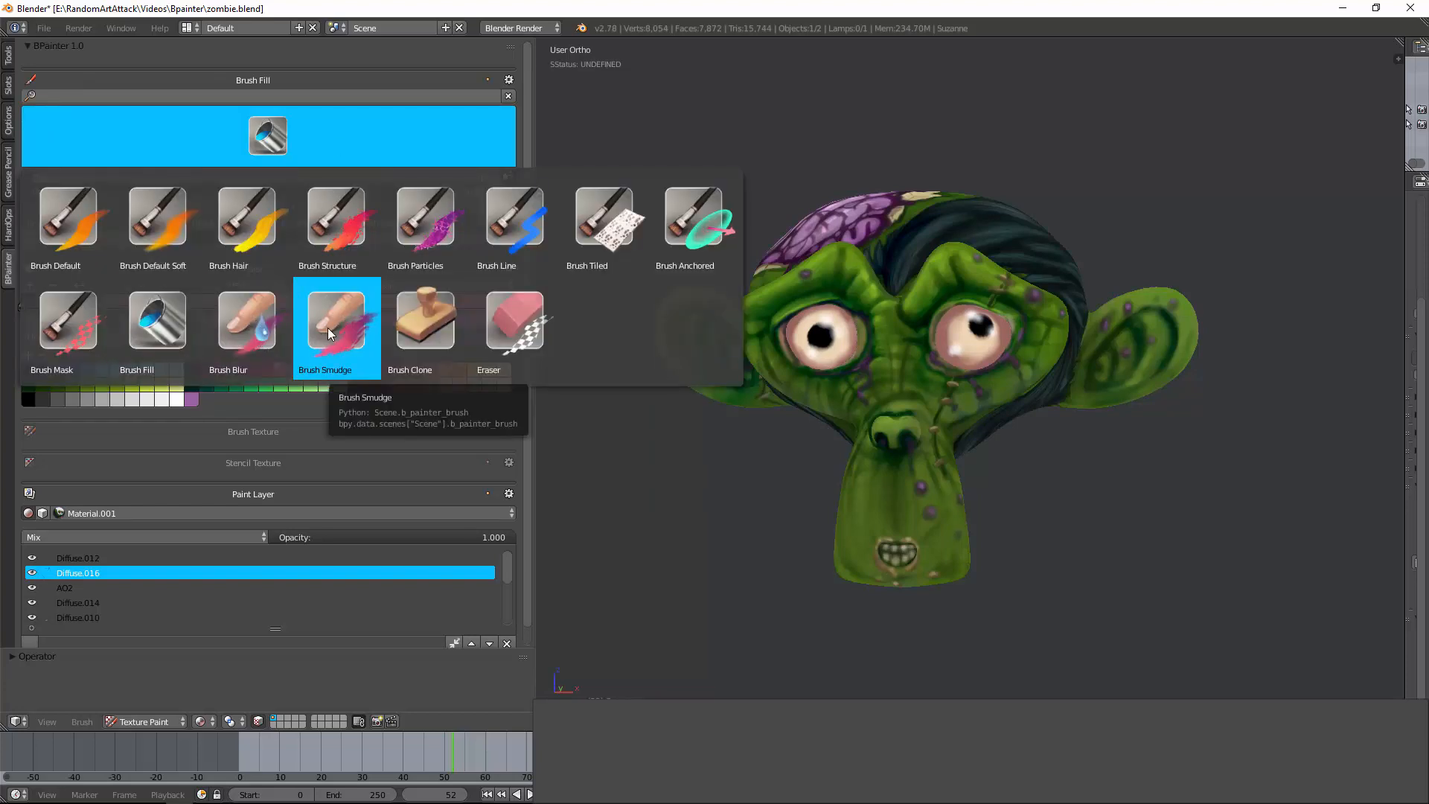
mouse_move(424, 318)
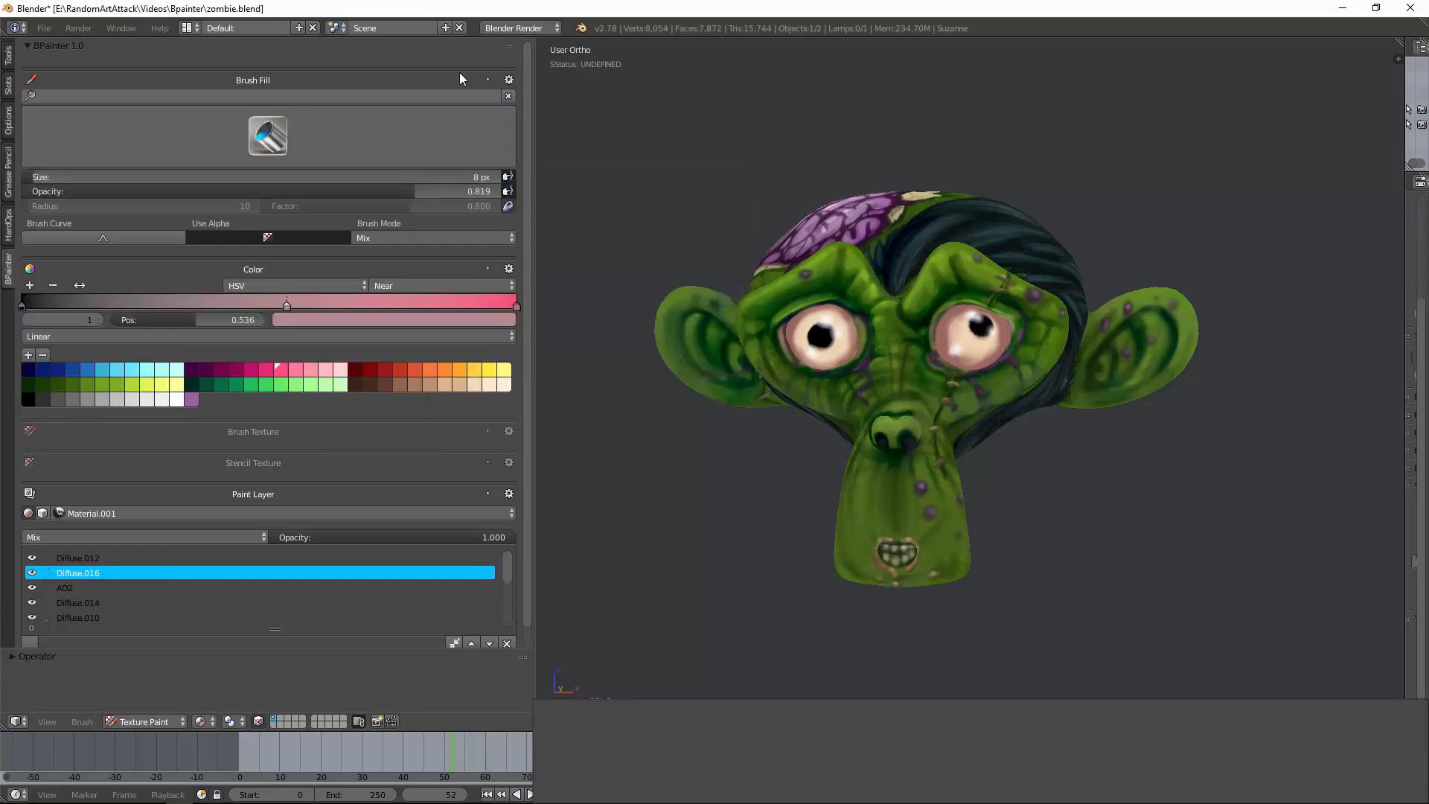
mouse_move(103, 213)
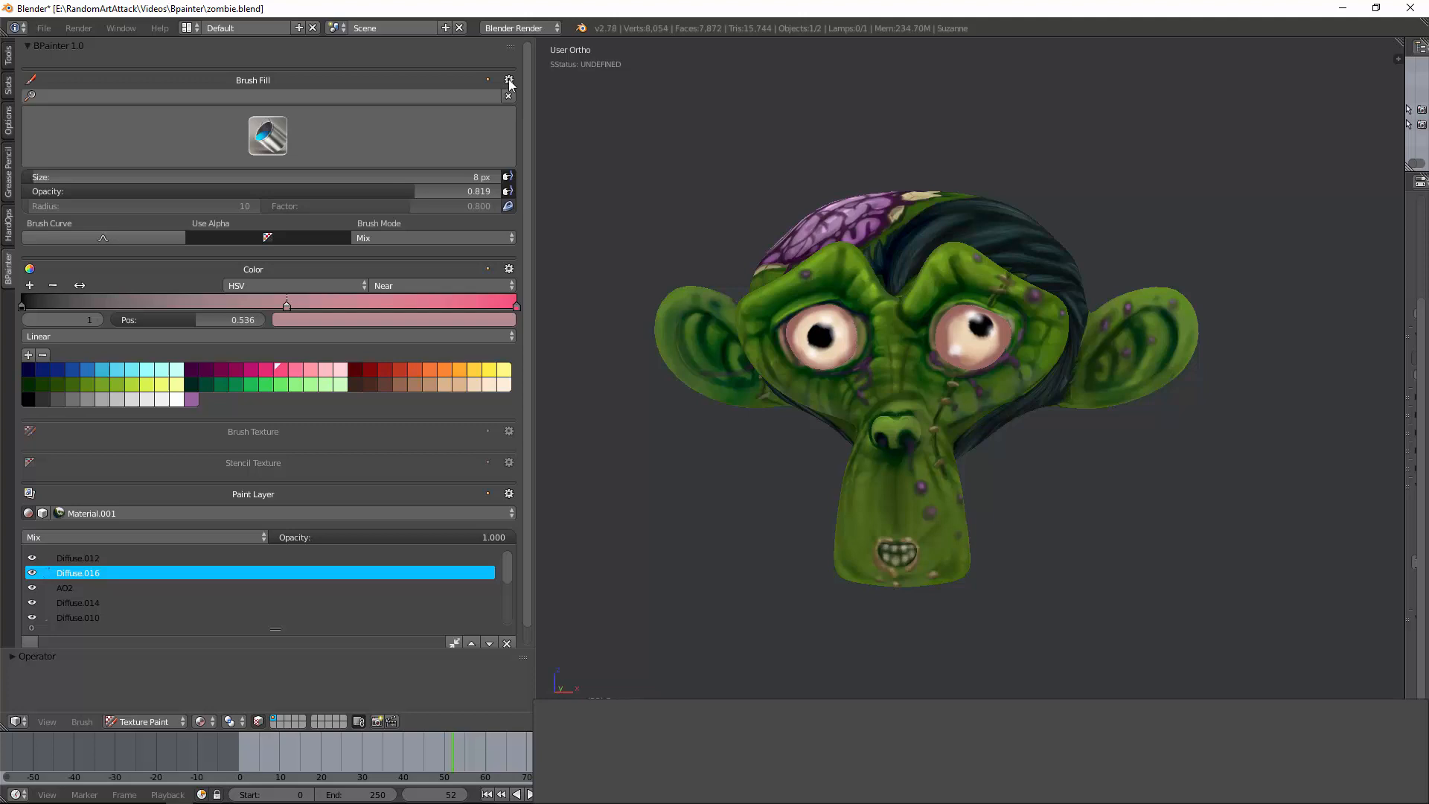
click(509, 81)
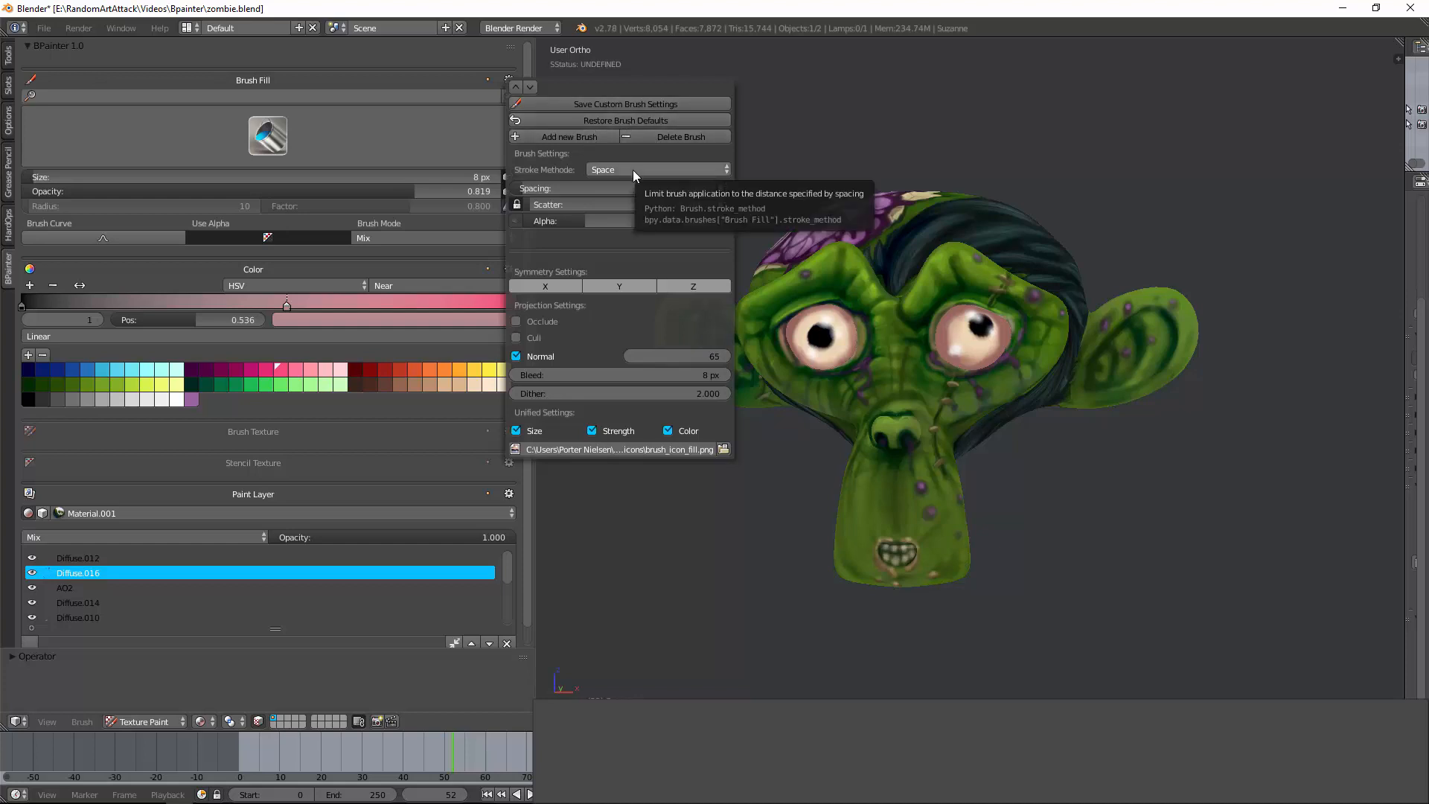
click(655, 170)
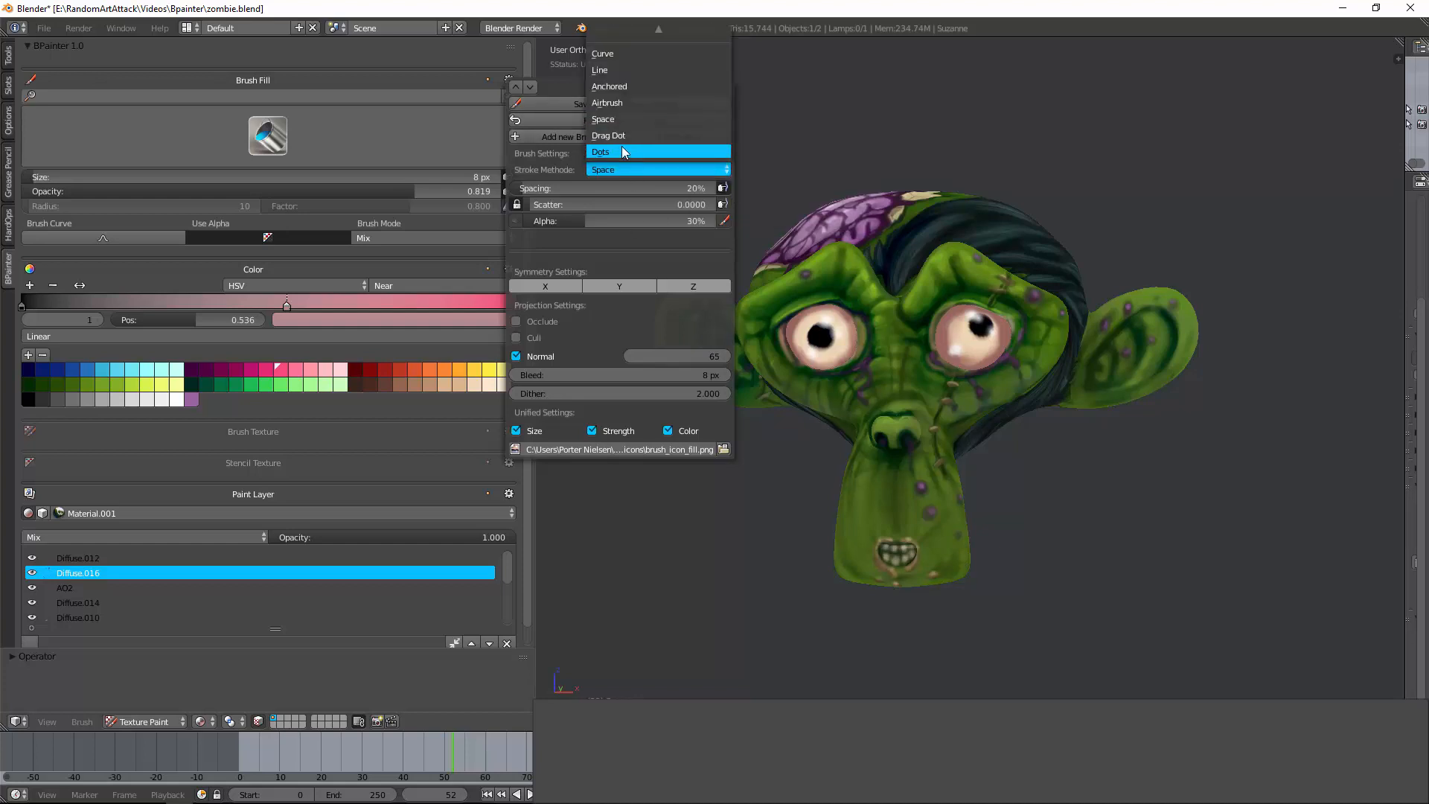
mouse_move(607, 103)
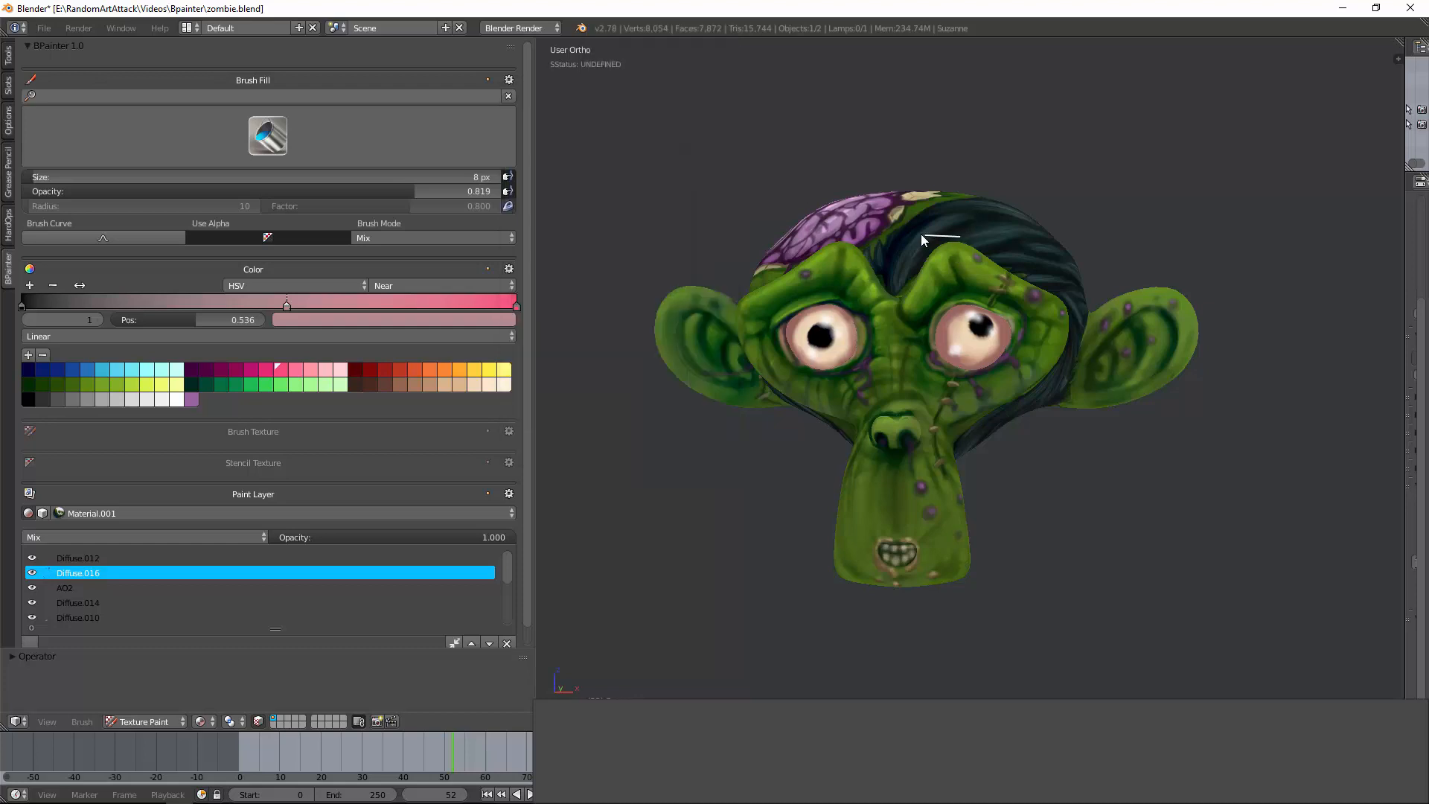
click(268, 136)
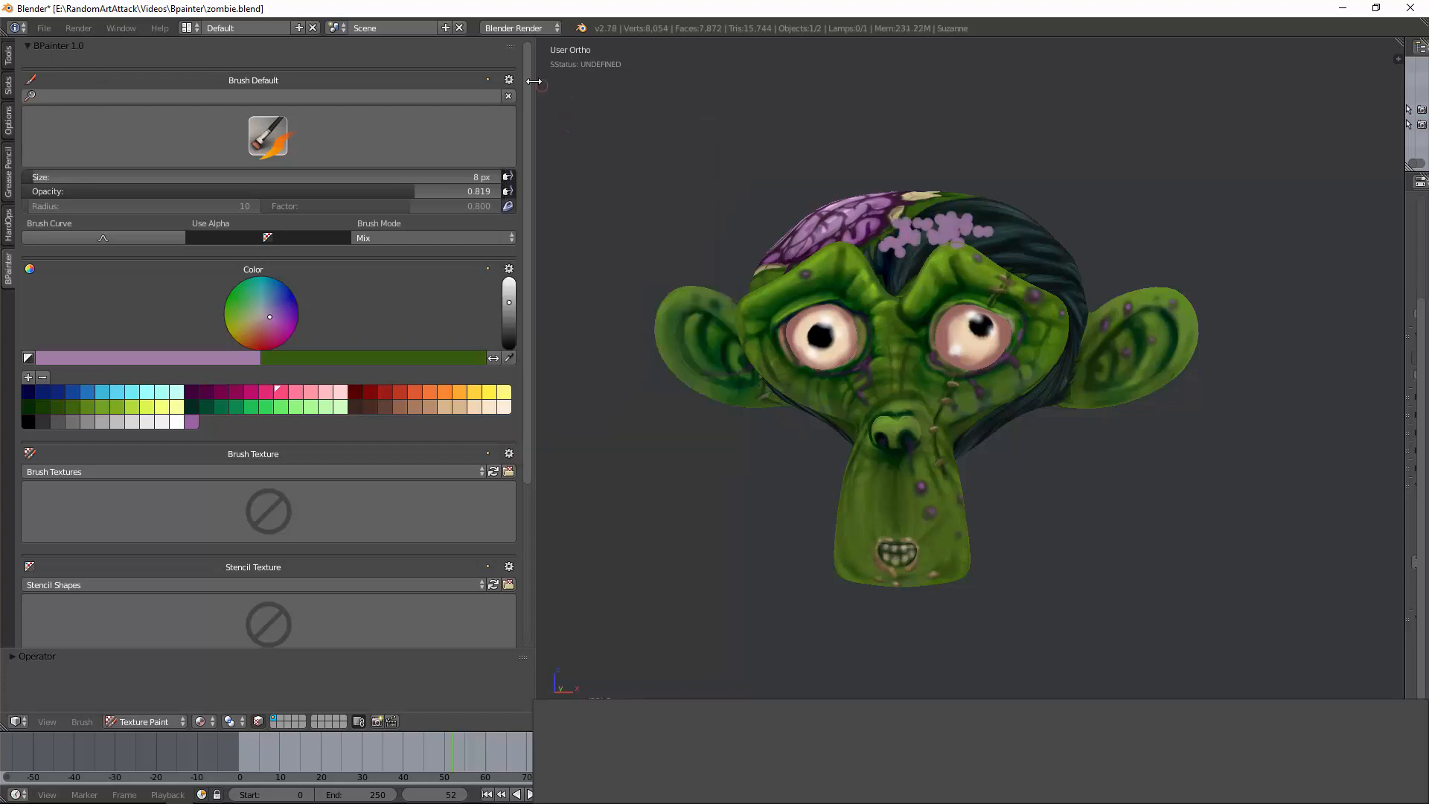
click(509, 78)
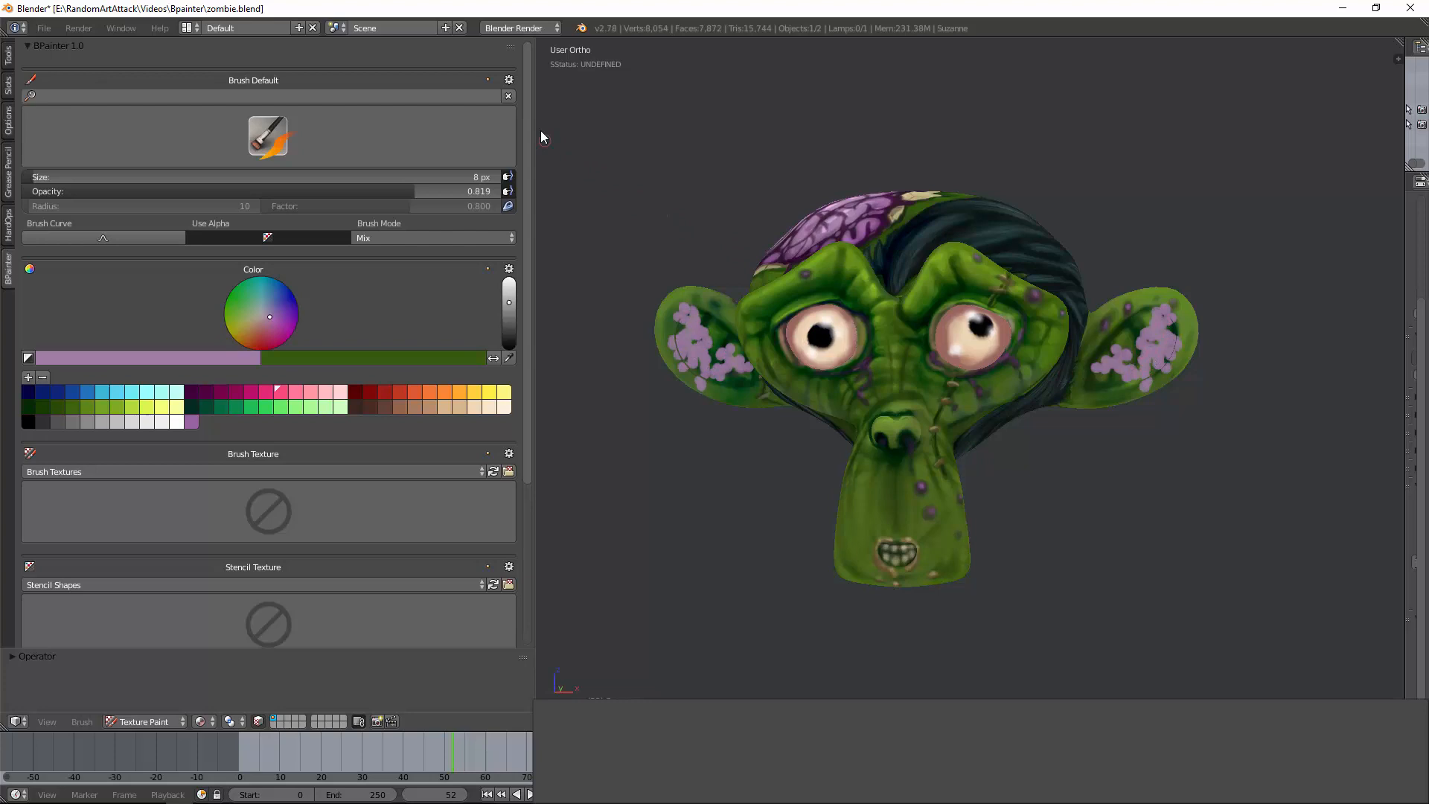
click(485, 80)
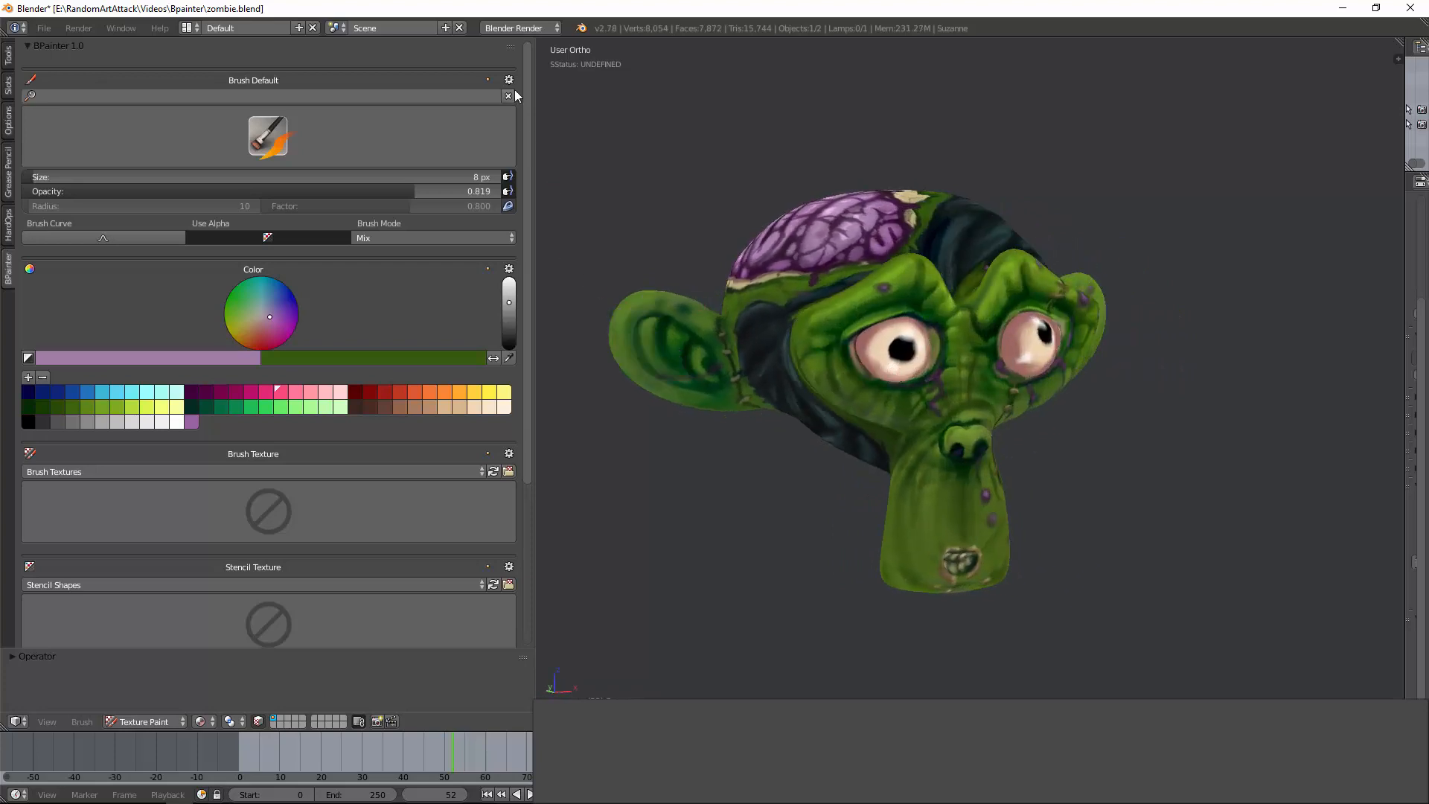
Enable Normal projection limiting in the brush options with an angle value of about 58
click(509, 79)
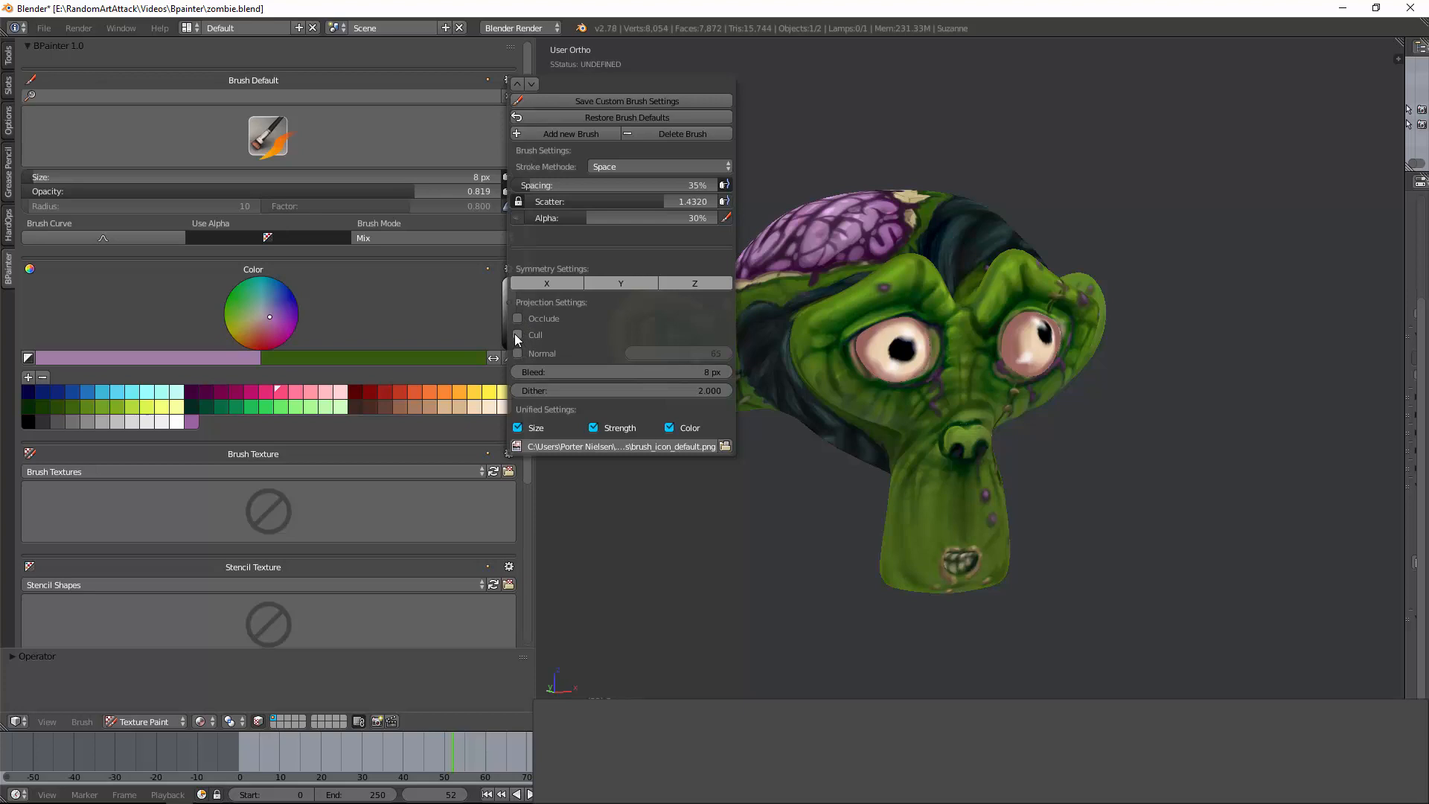
click(518, 354)
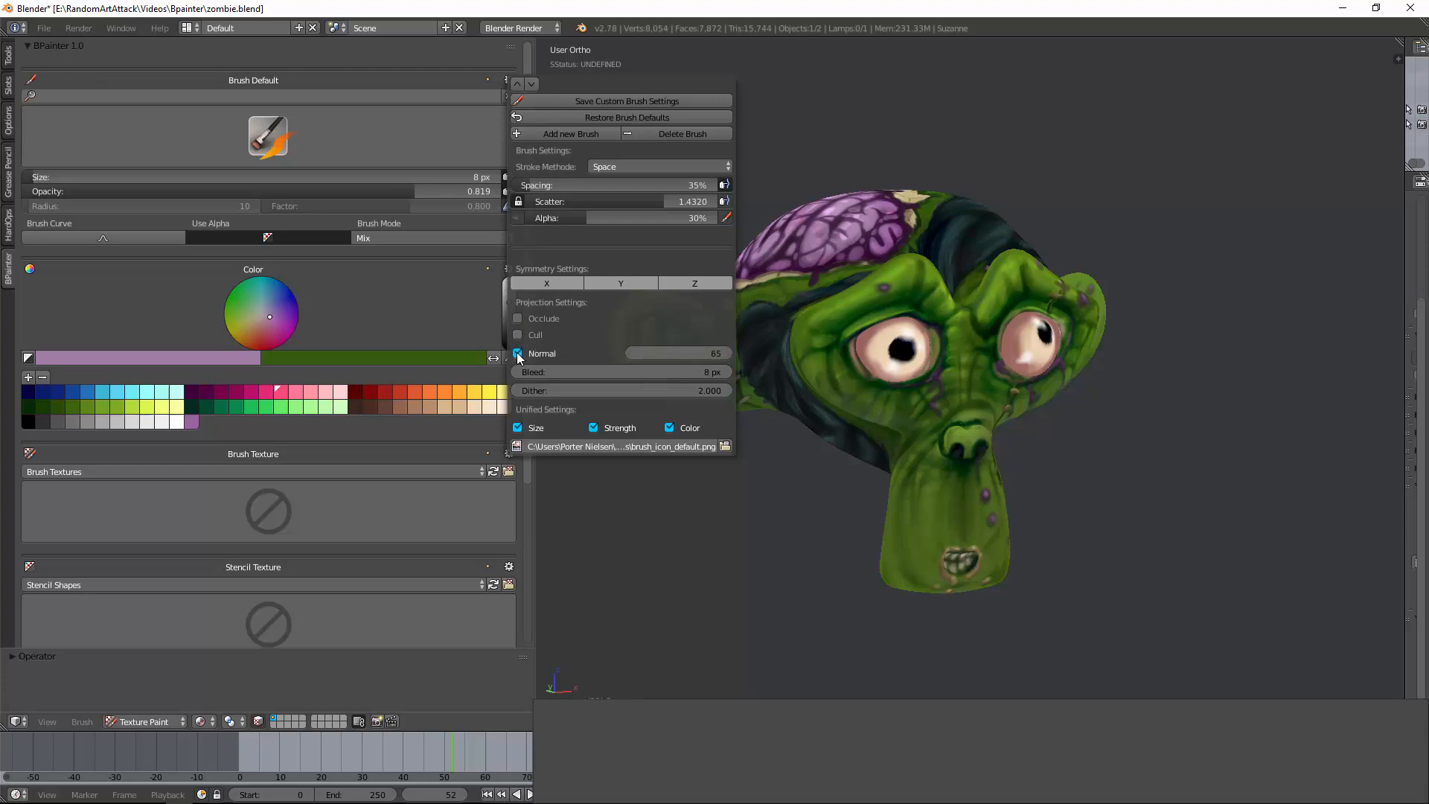
click(674, 354)
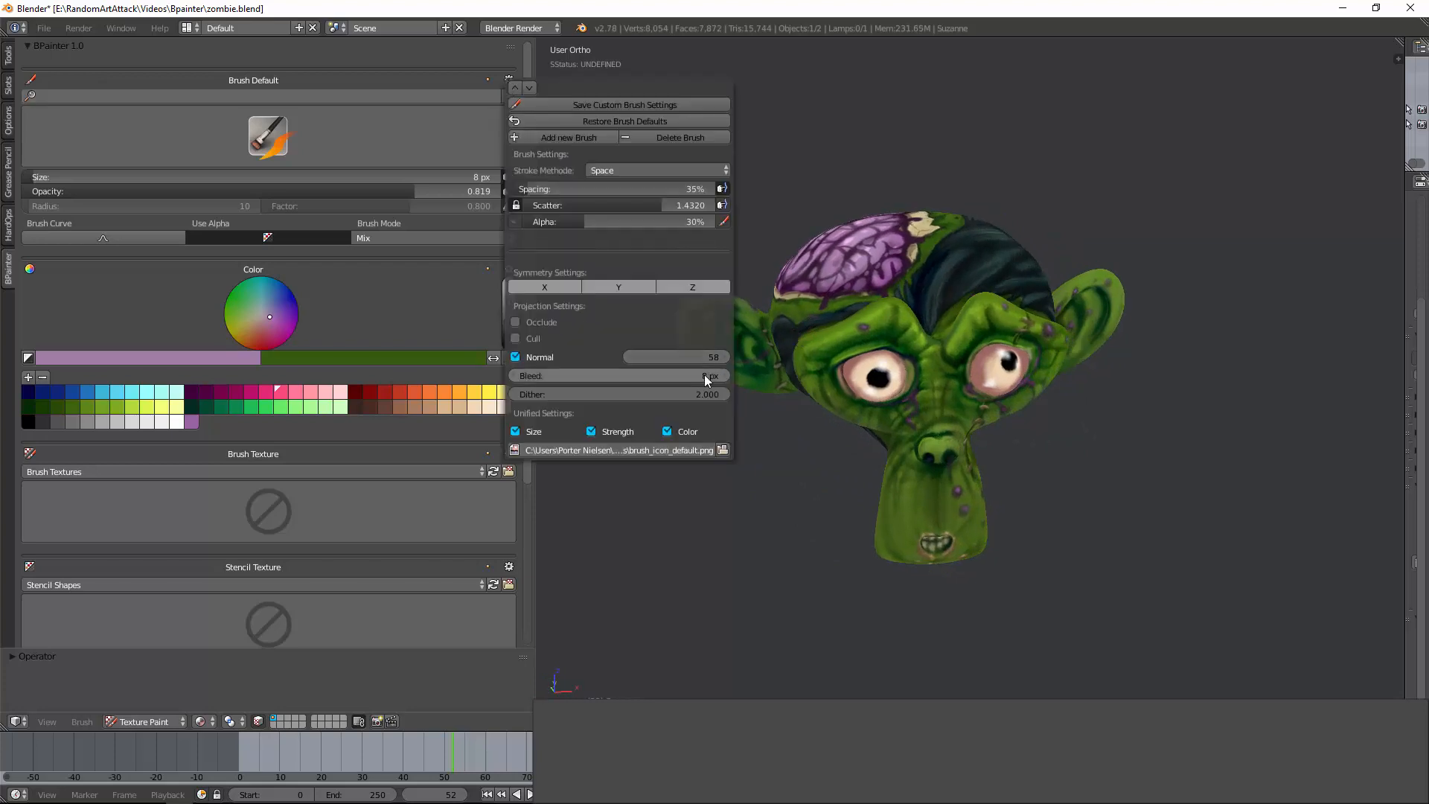
click(709, 375)
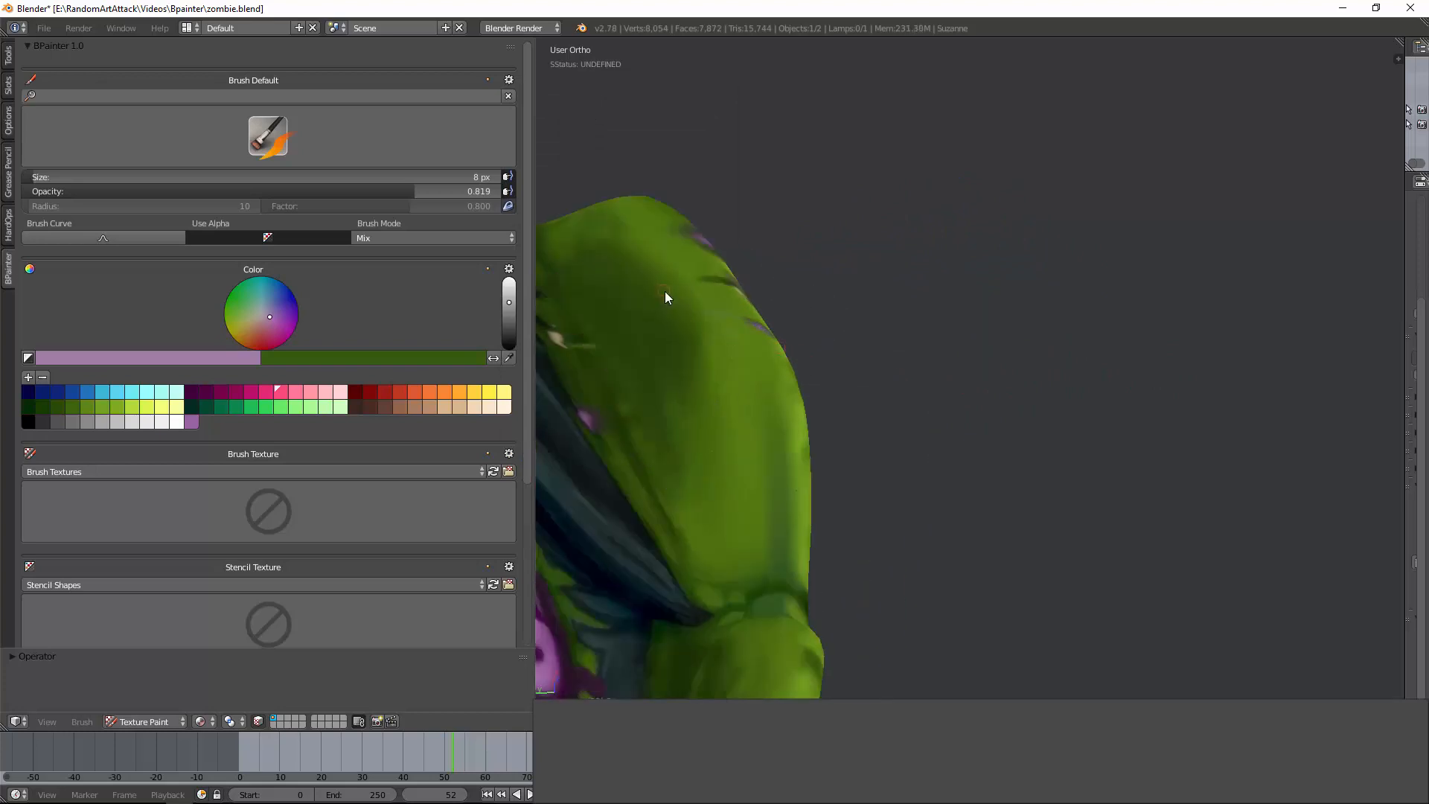
click(487, 79)
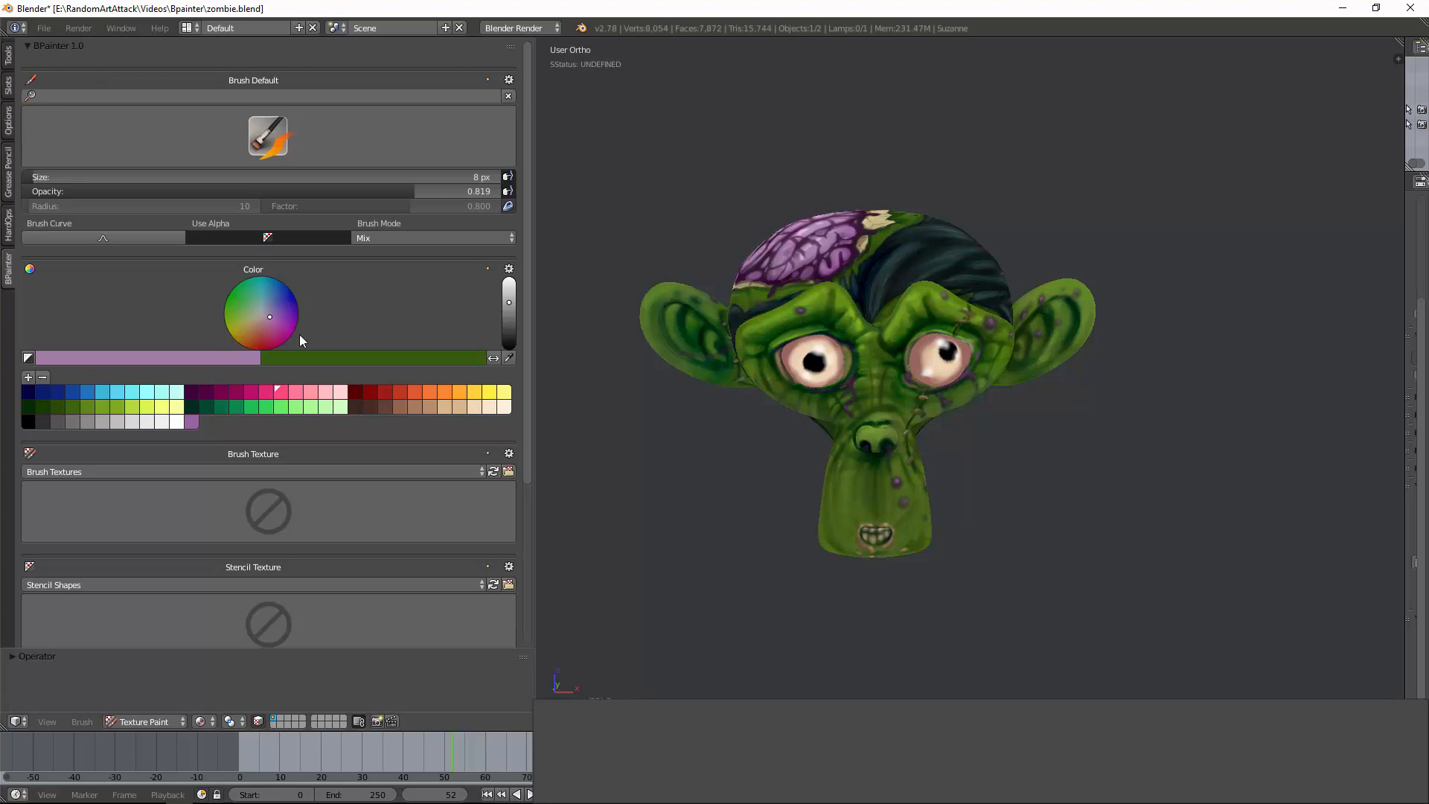
Collapse and re-expand the Color panel to reach the eyedropper for sampling the green skin
click(509, 268)
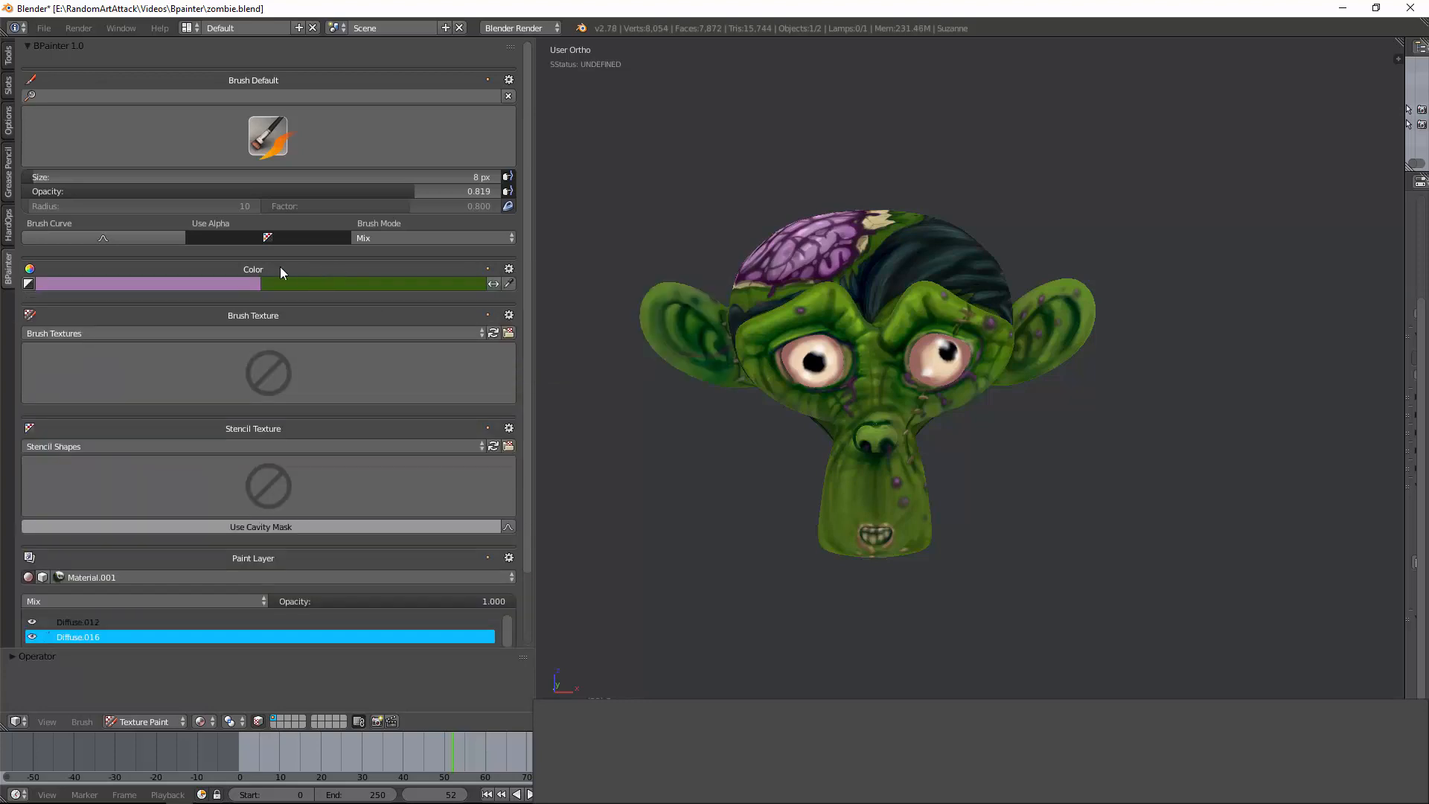
mouse_move(488, 269)
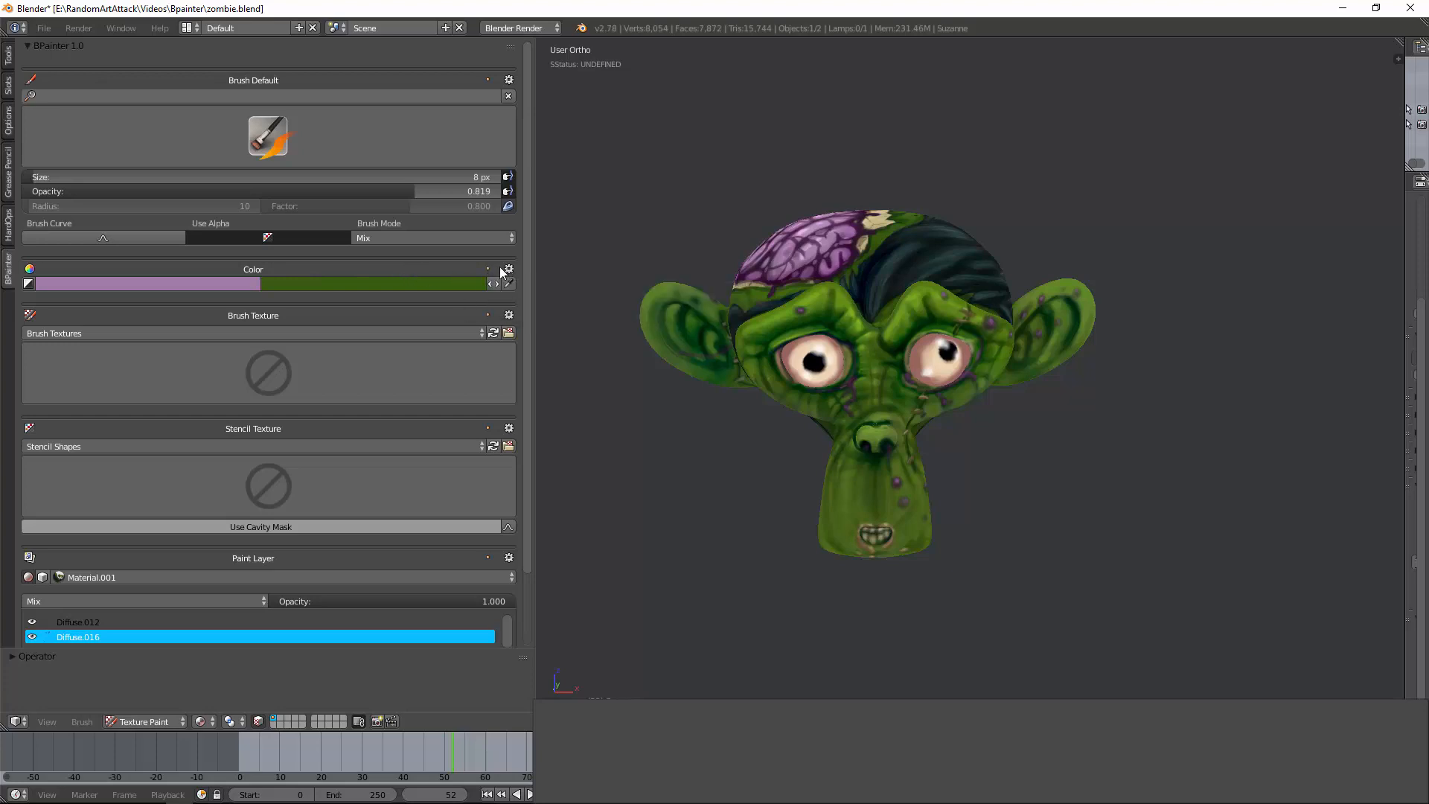
mouse_move(430, 279)
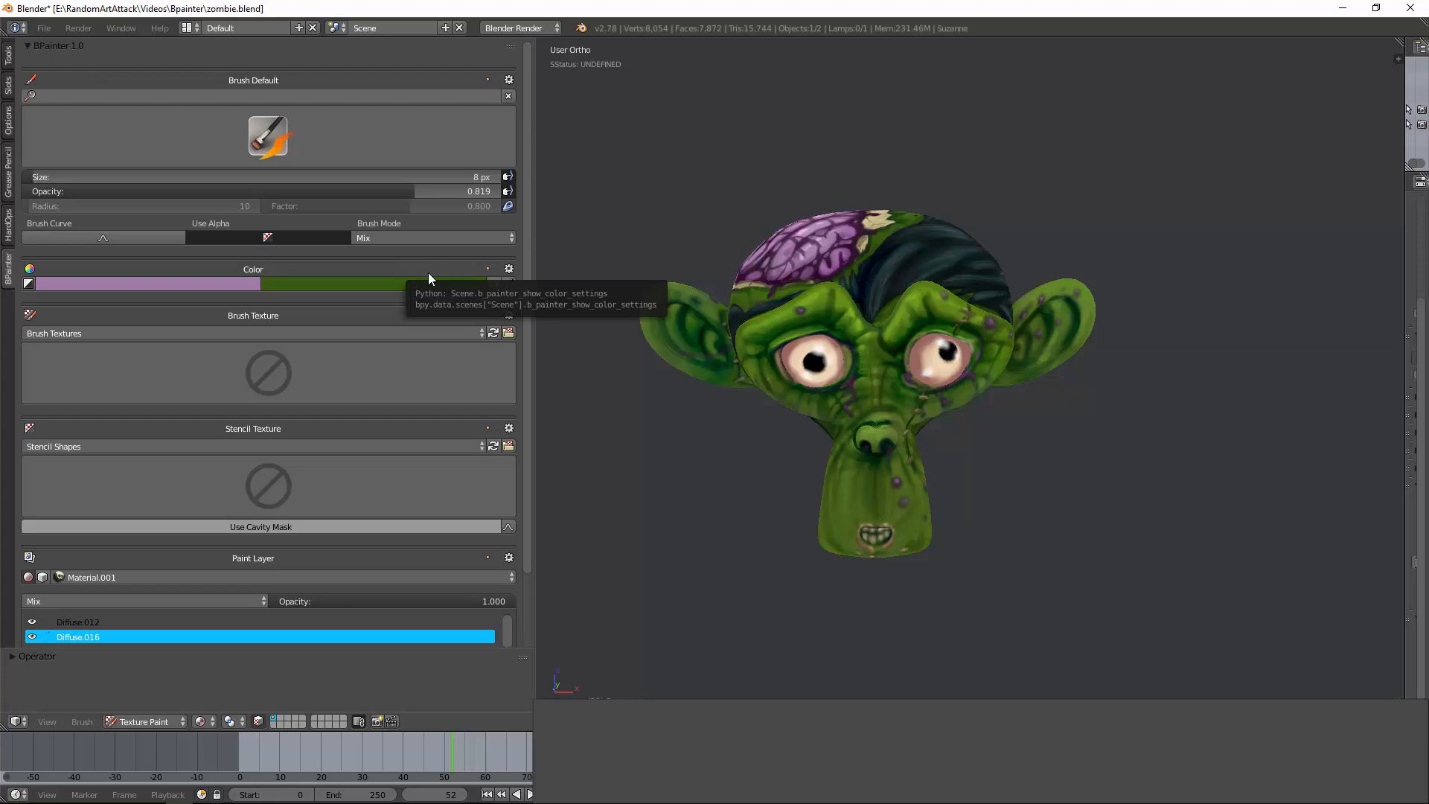
click(509, 270)
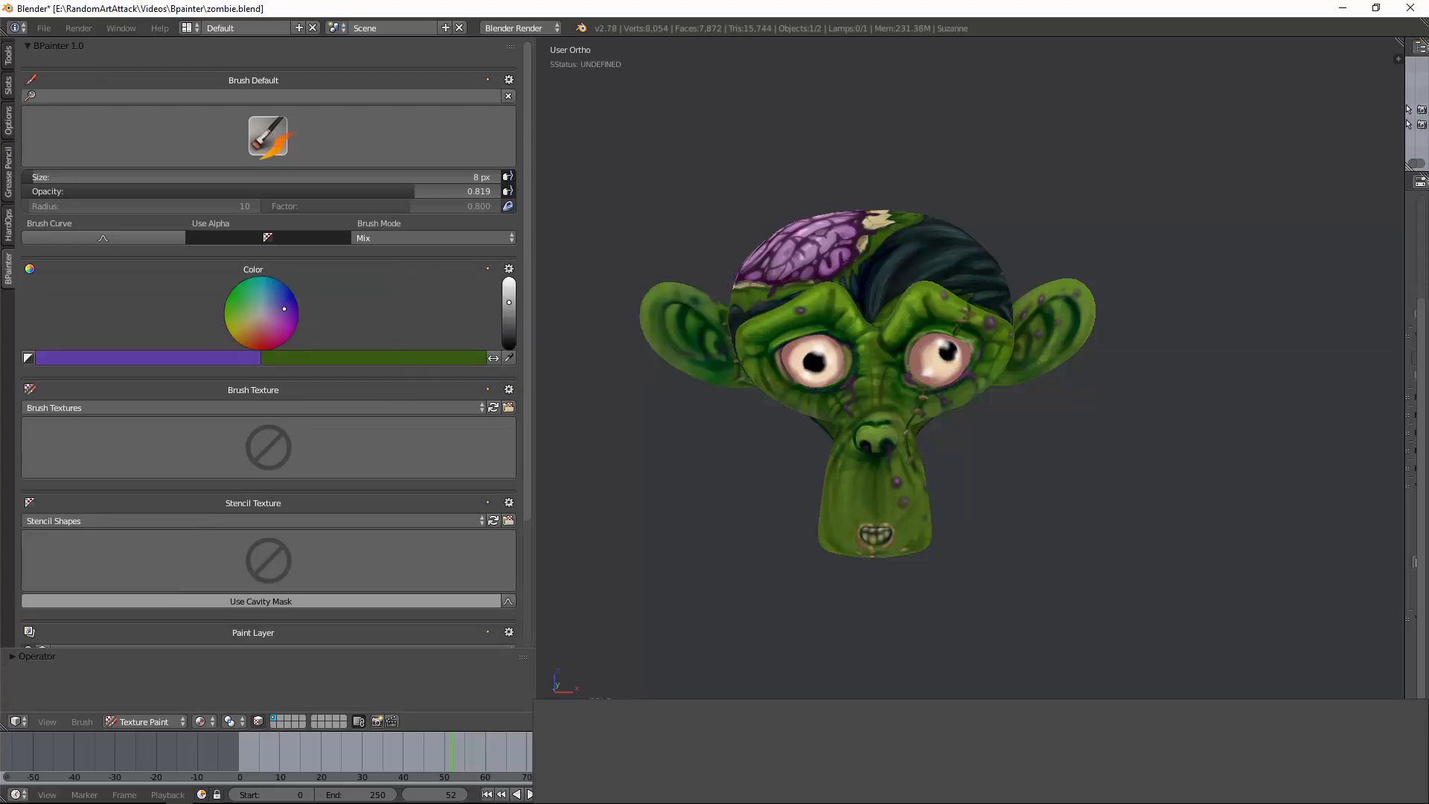
click(509, 268)
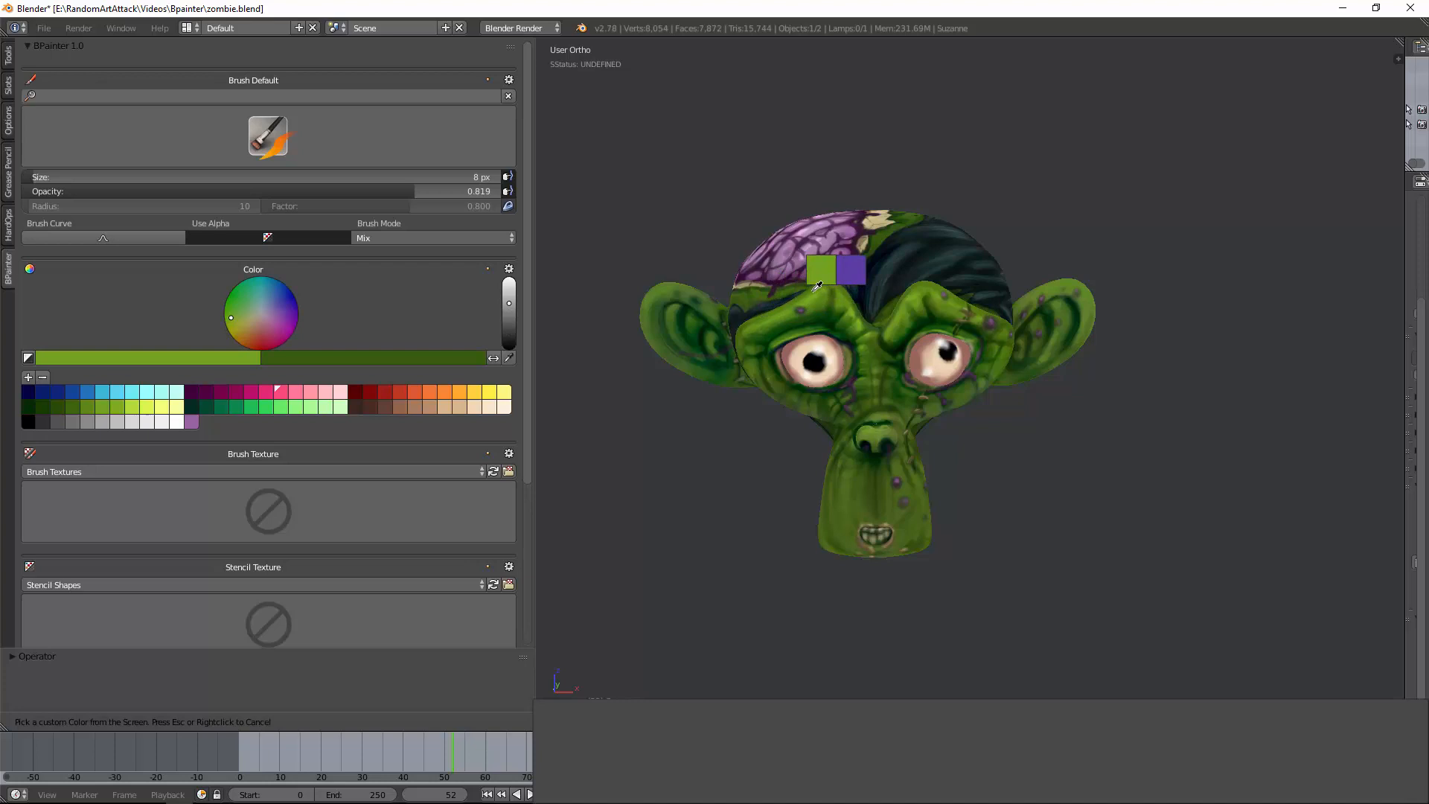
Sample a darker green and then a near-black colour from the zombie's forehead
click(875, 305)
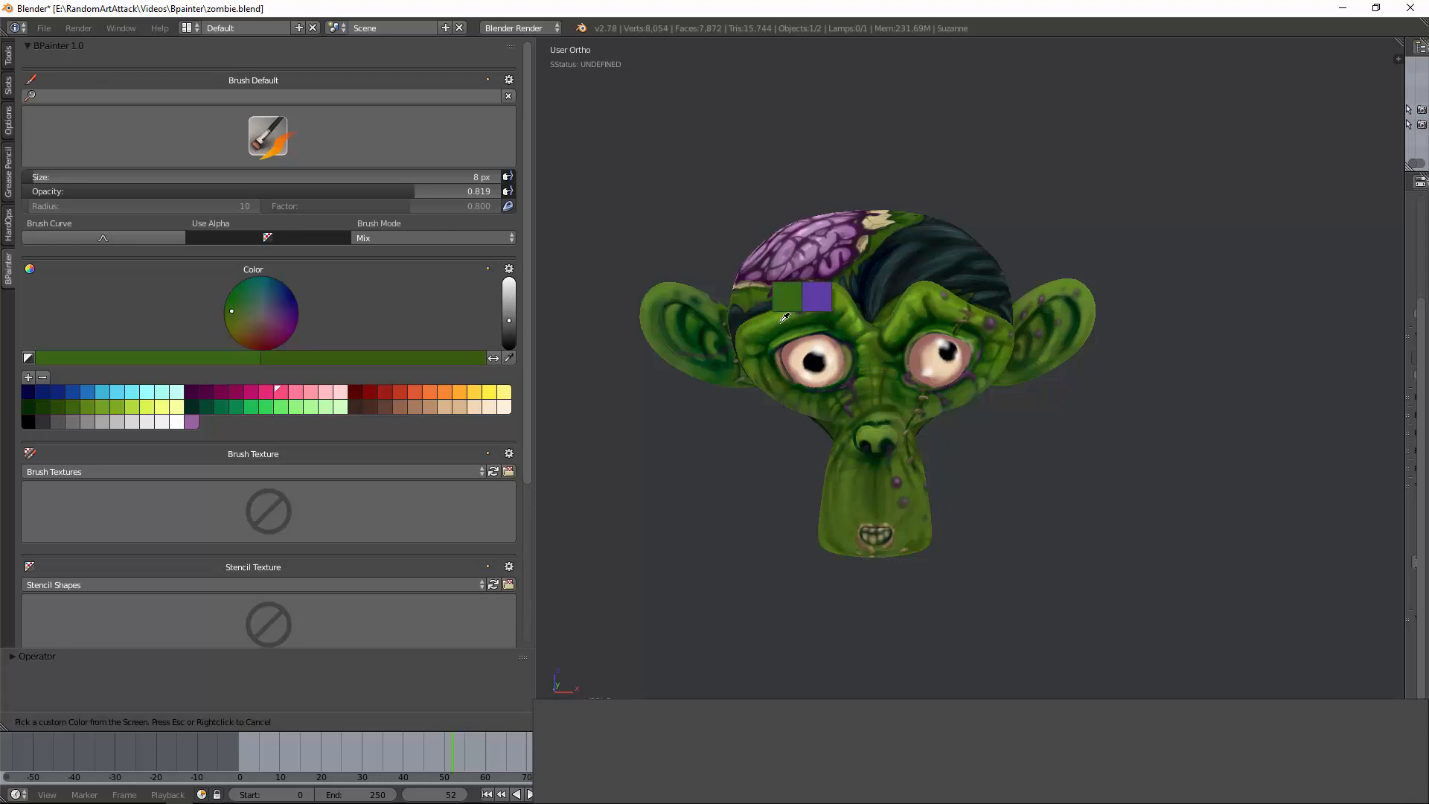
click(862, 294)
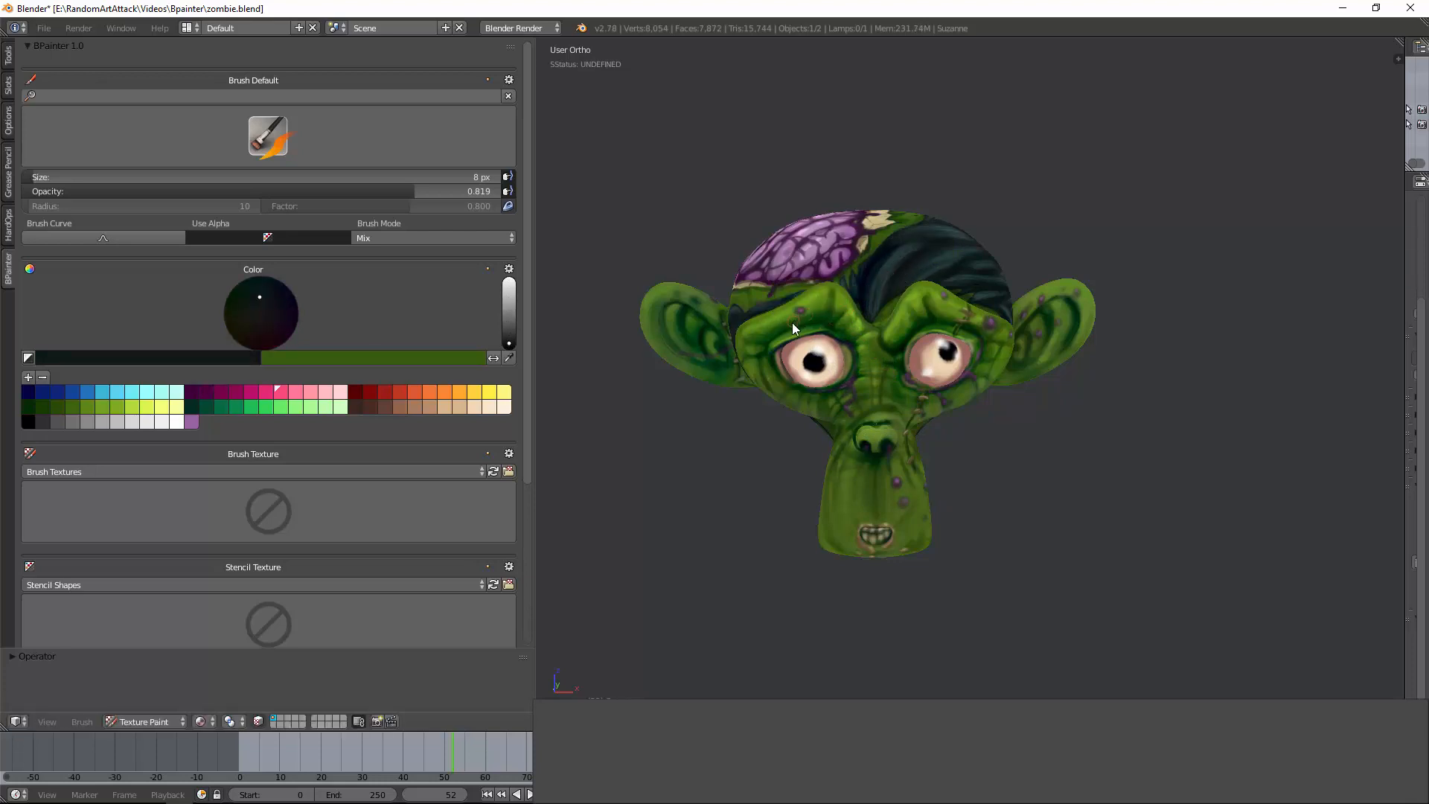
drag(866, 365, 939, 342)
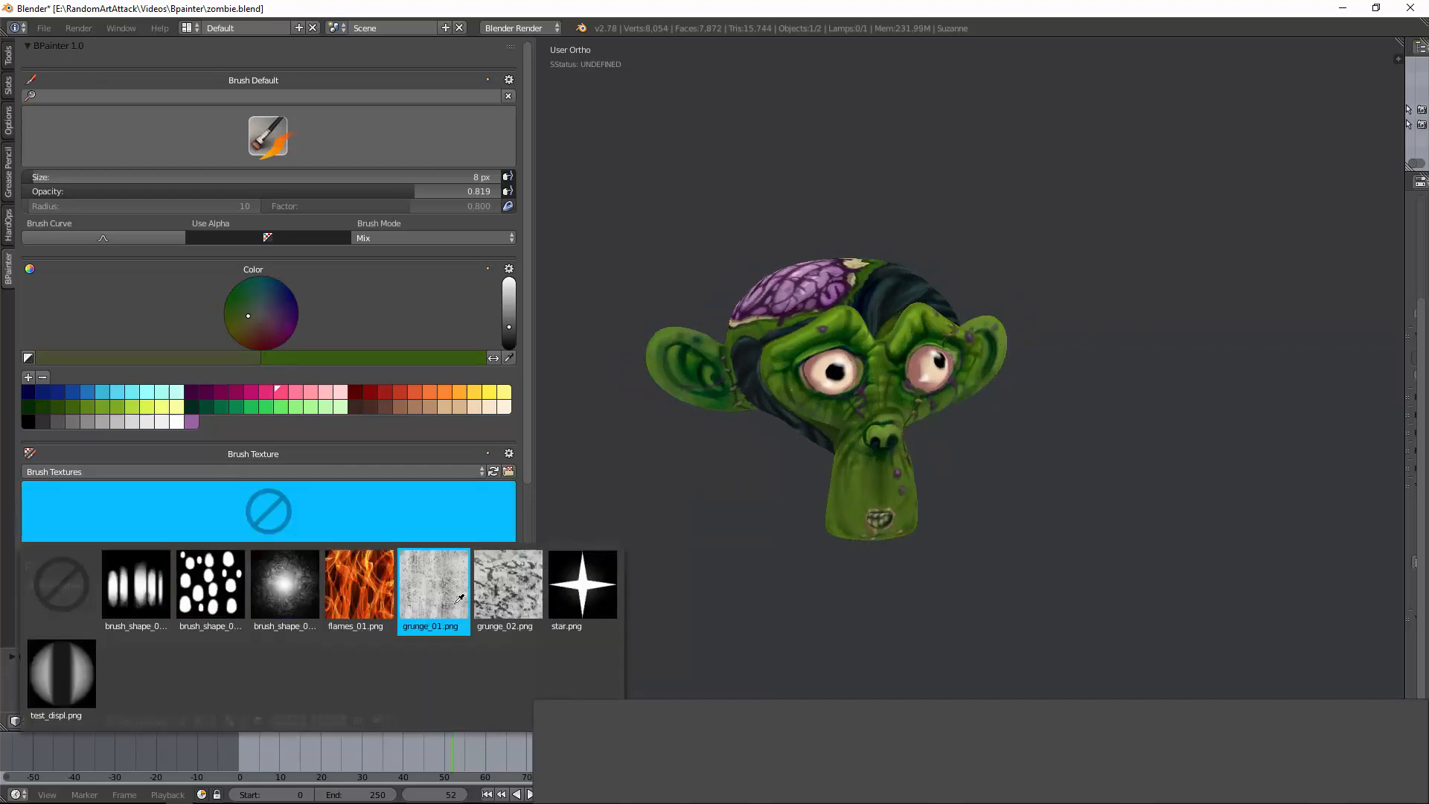
Browse the brush texture presets folder in Explorer and close it again
click(506, 584)
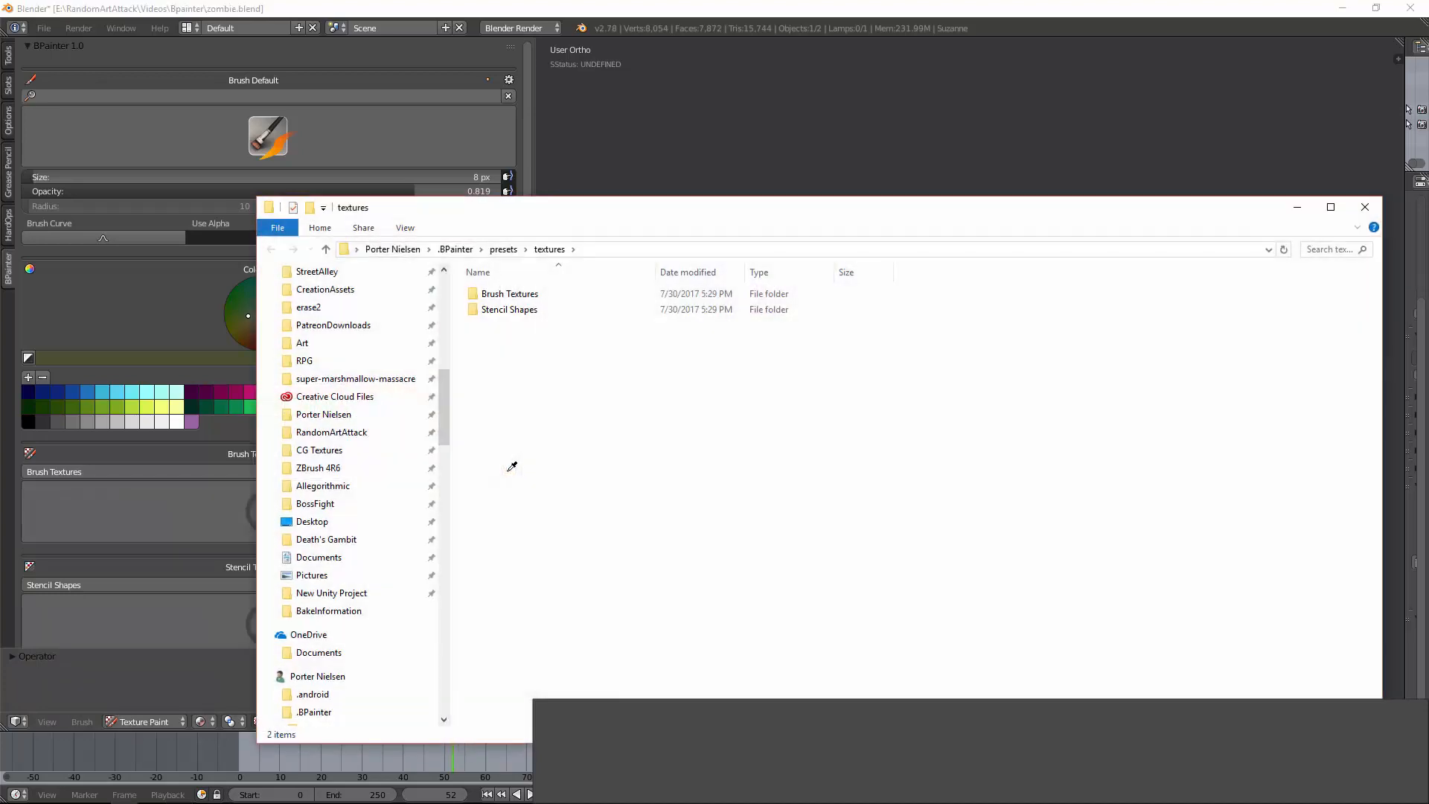
mouse_move(1365, 207)
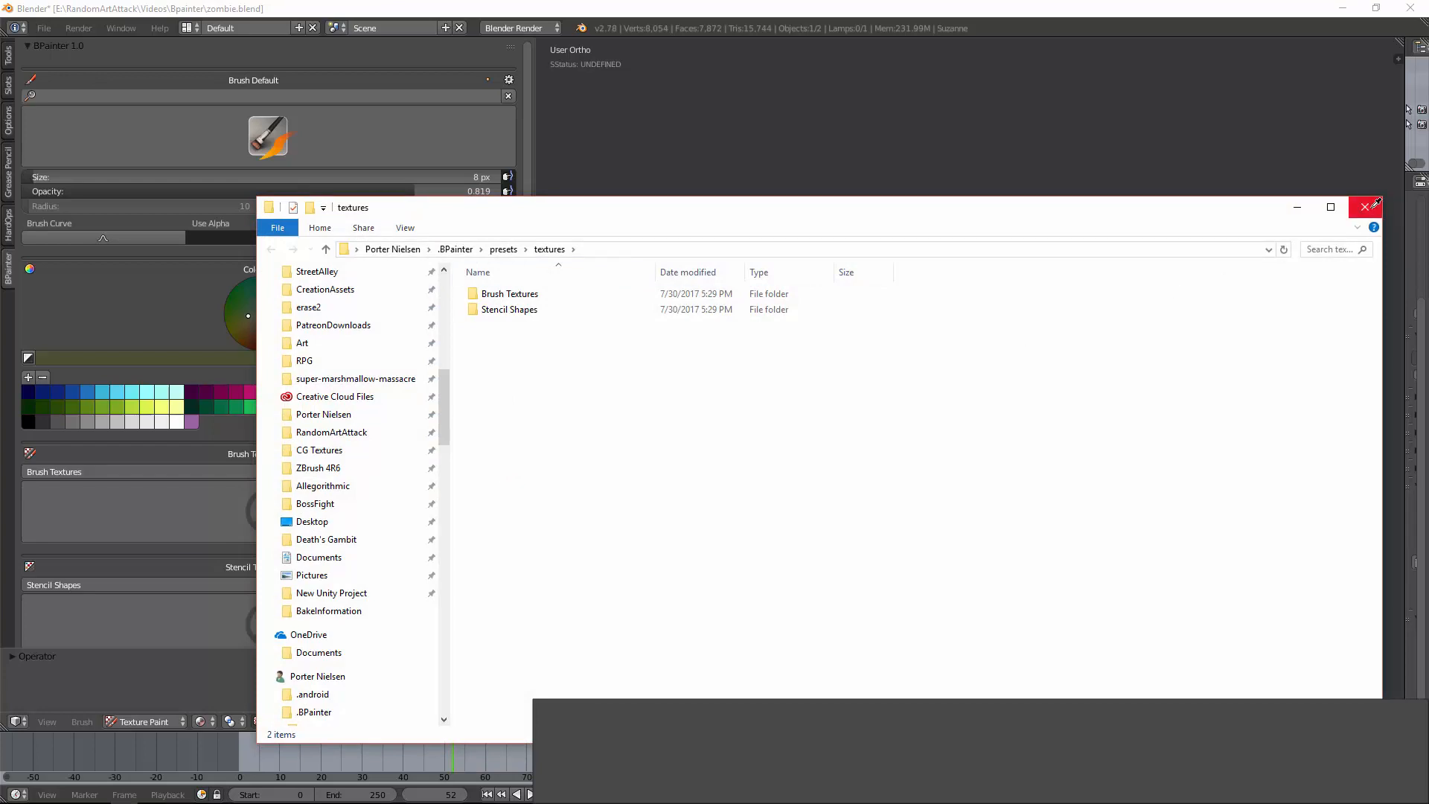
click(1364, 207)
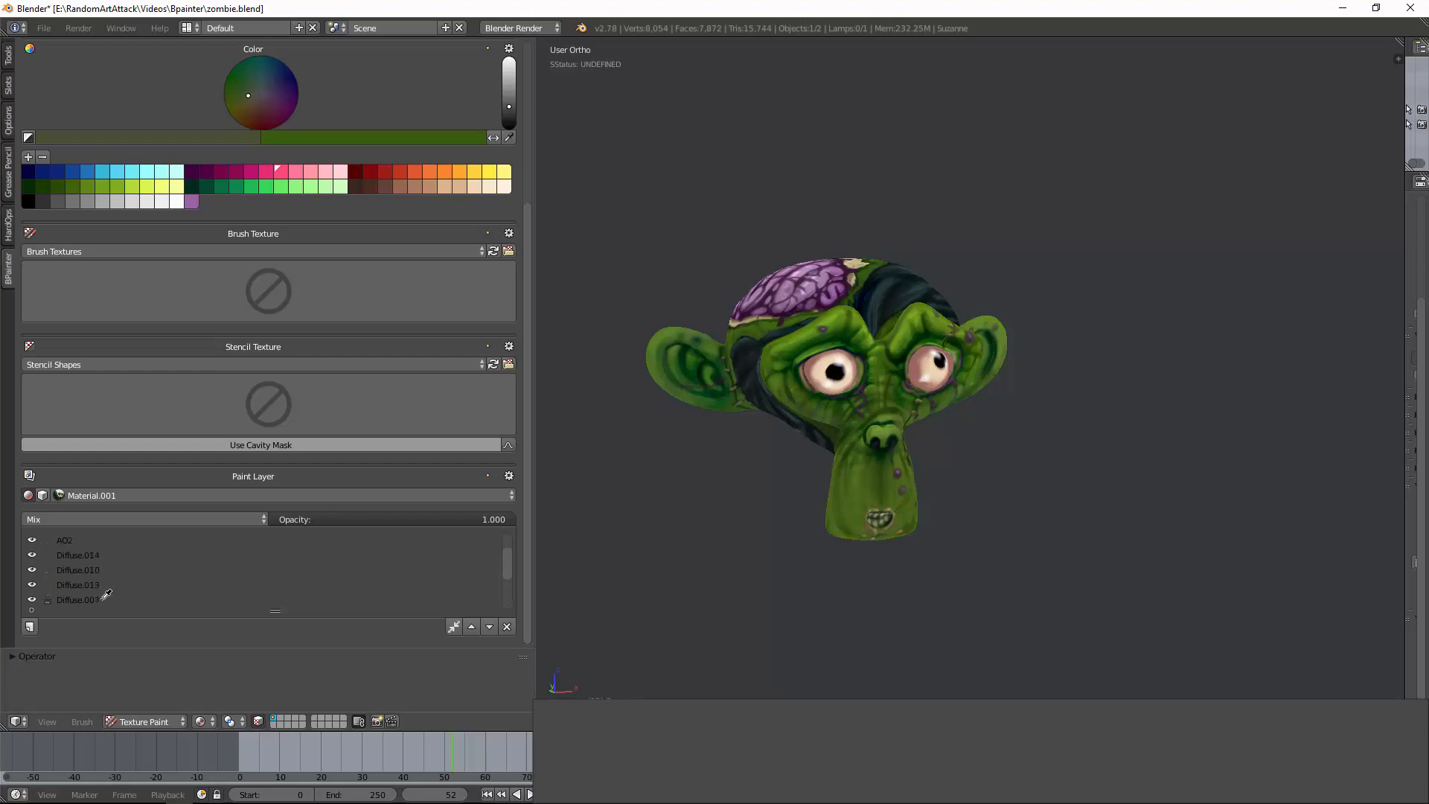
click(28, 626)
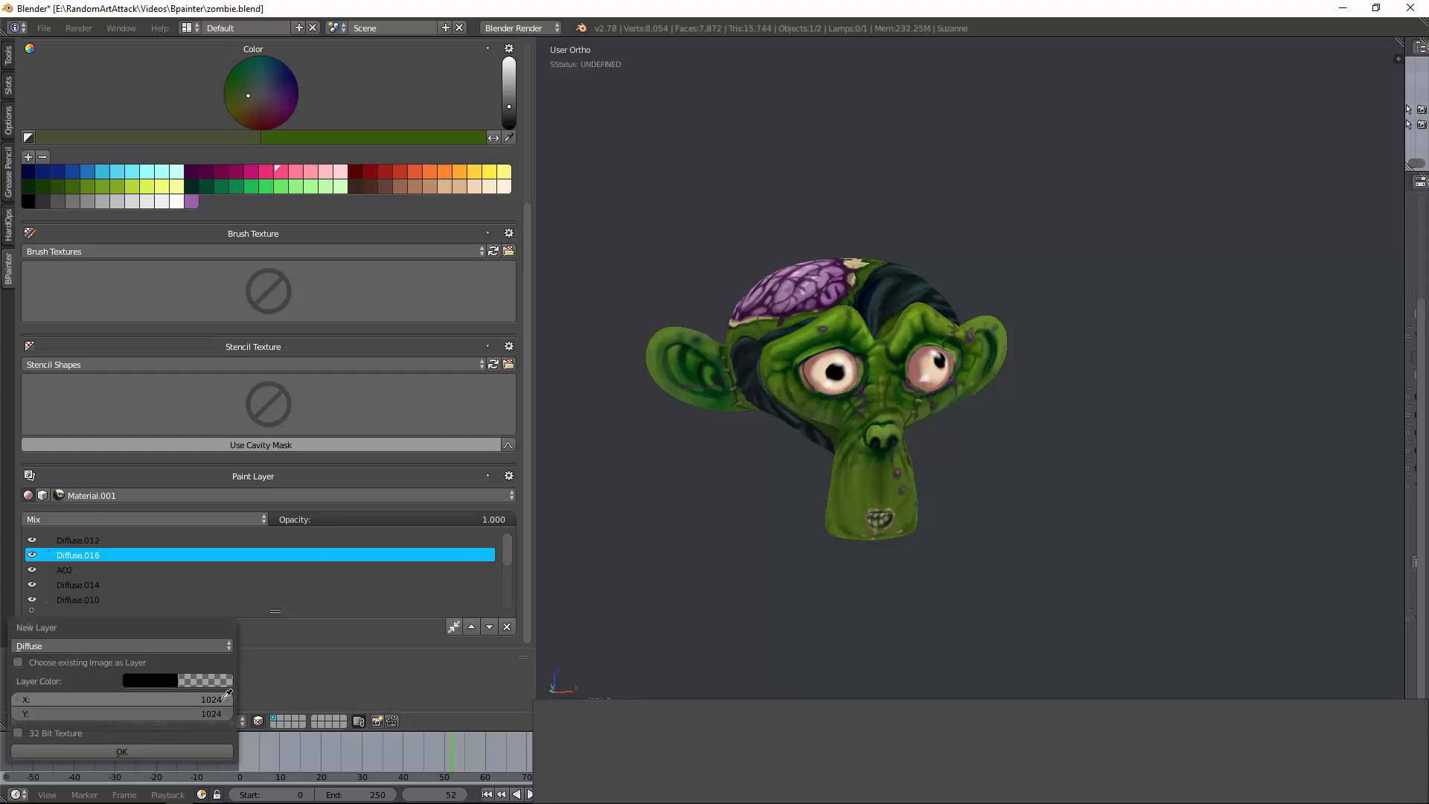
mouse_move(209, 700)
text(1200)
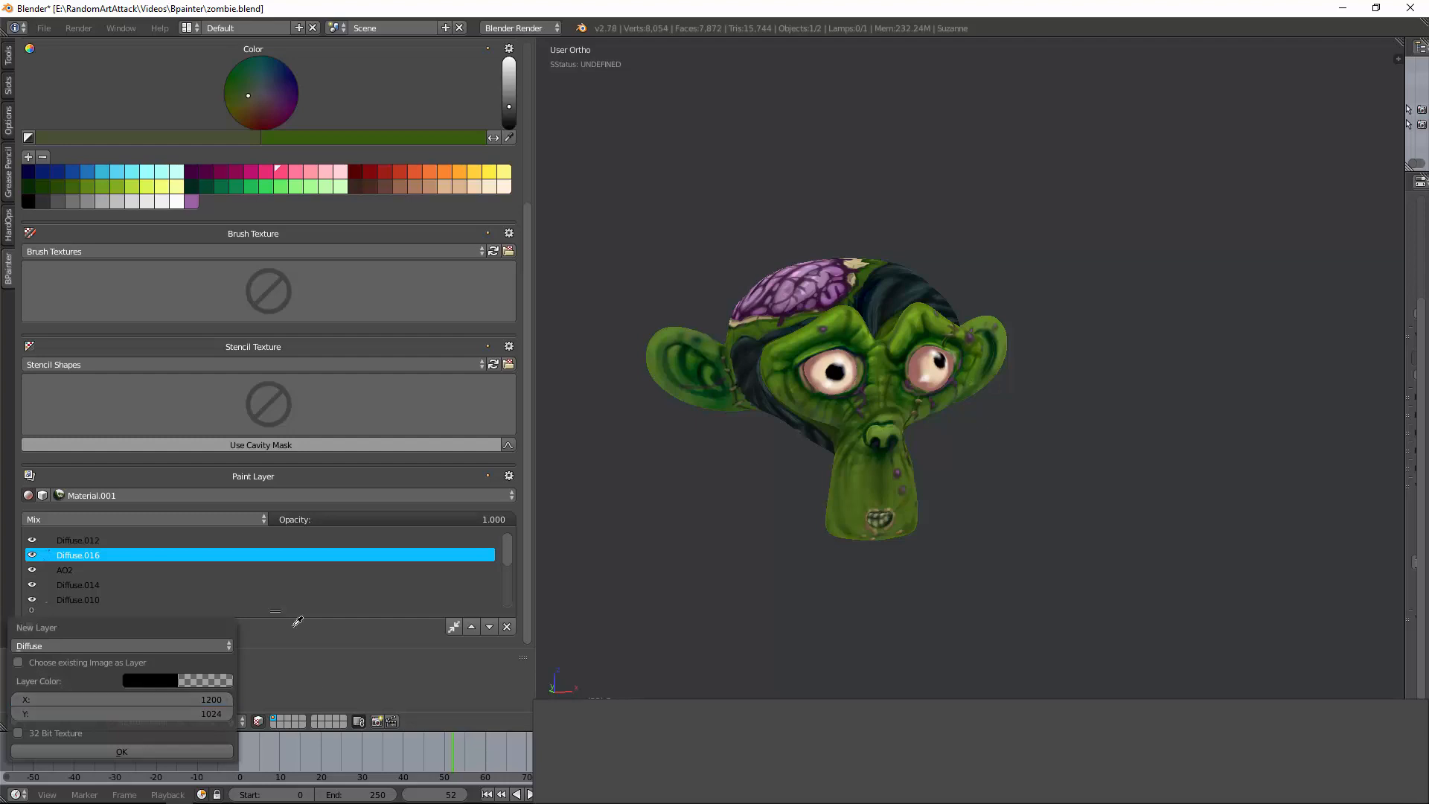
click(120, 750)
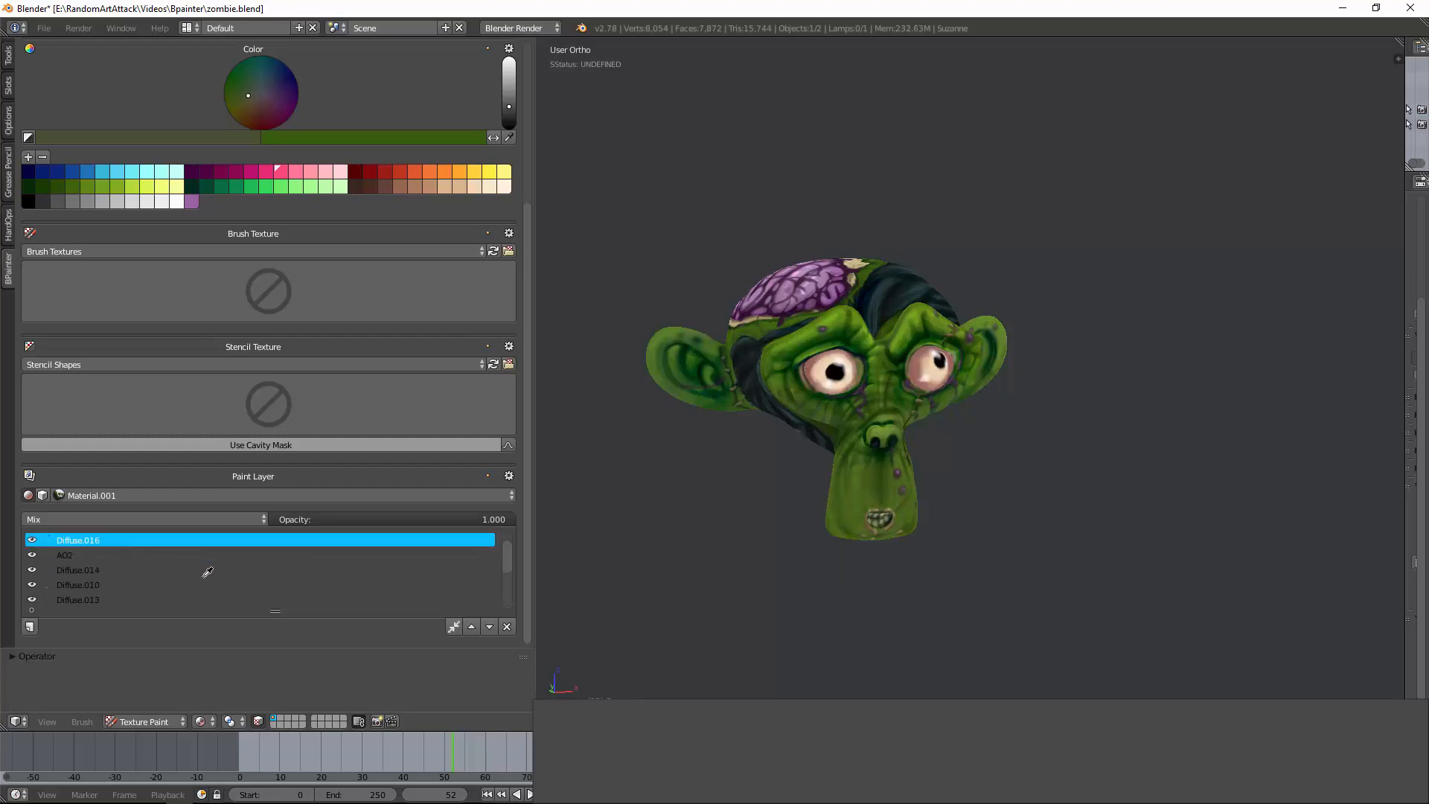
click(488, 626)
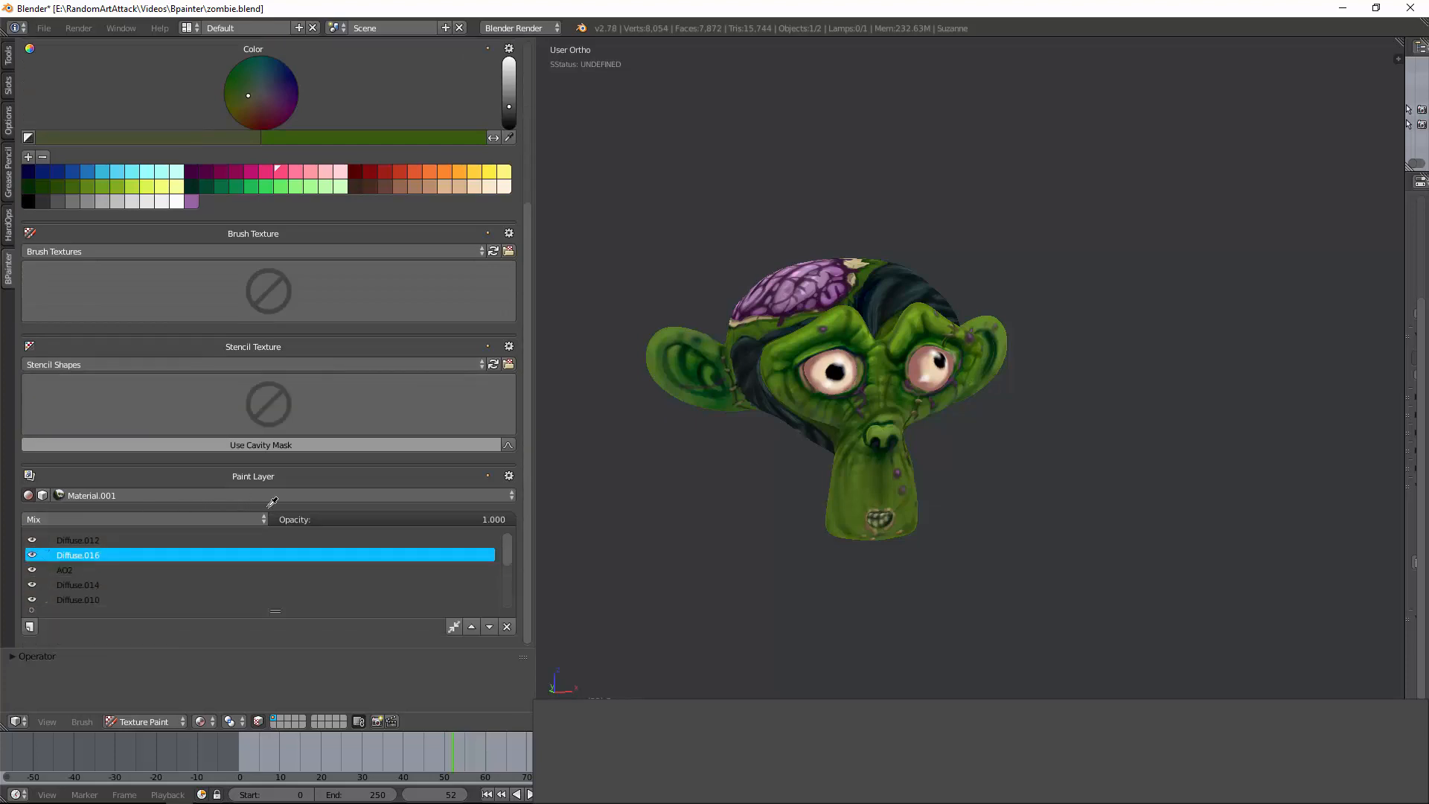
click(91, 494)
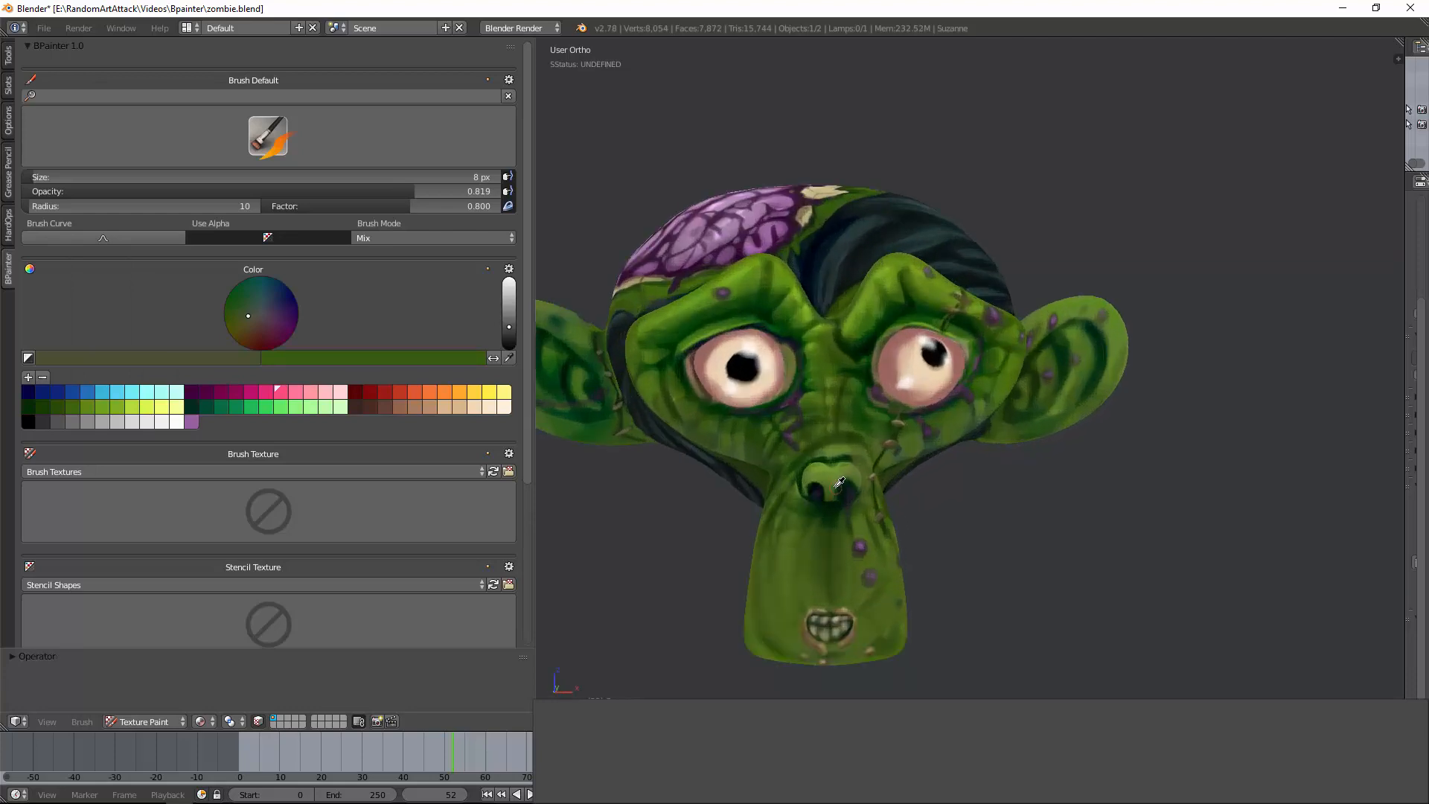
drag(838, 482, 561, 466)
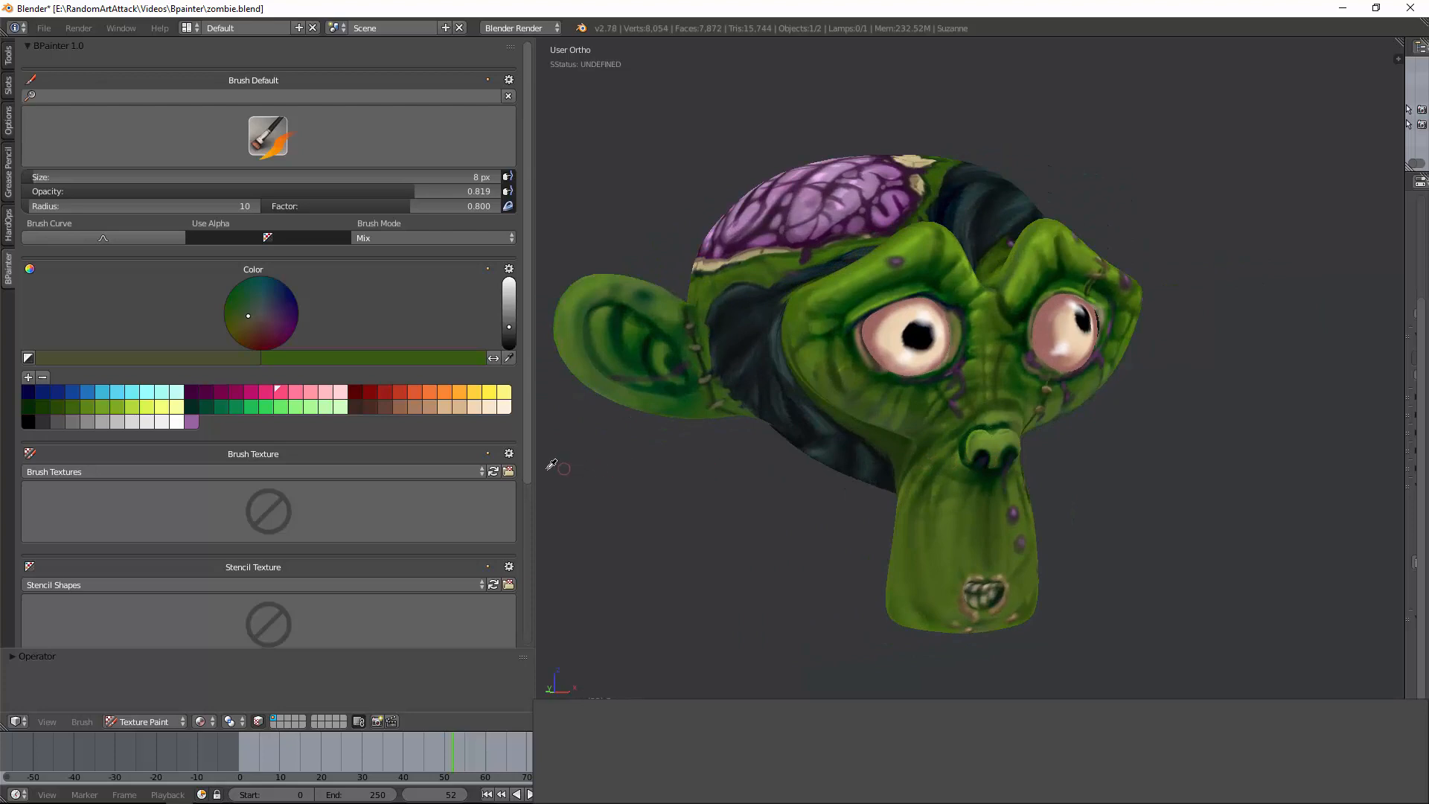